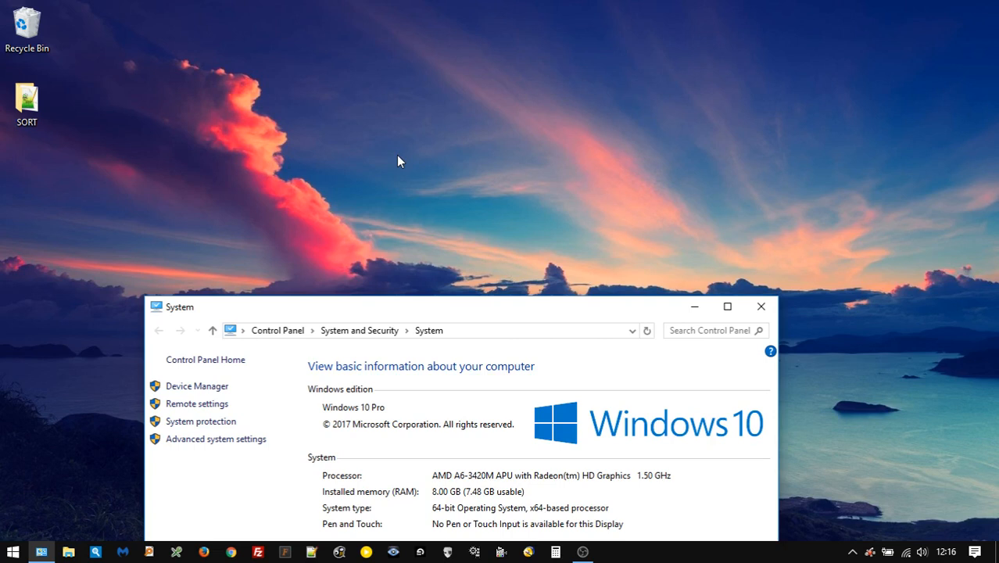
mouse_move(413, 262)
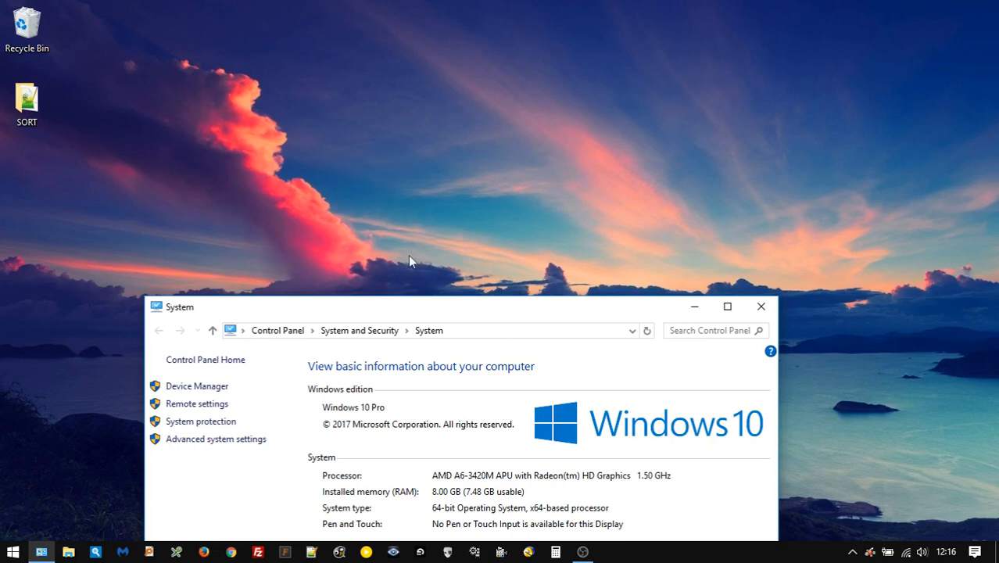
mouse_move(413, 407)
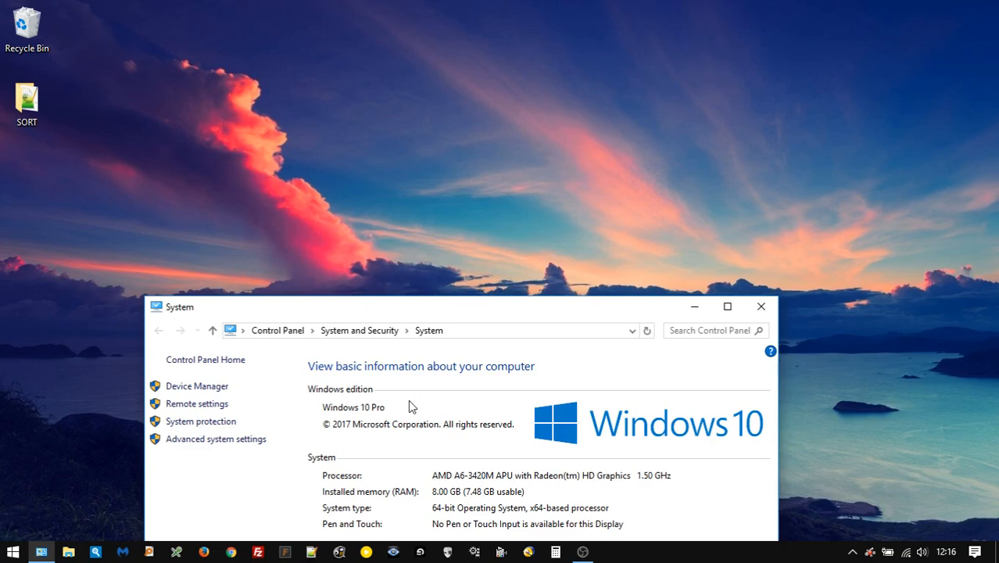
Search the Start menu for 'settings' and then 'system'.
type("settings")
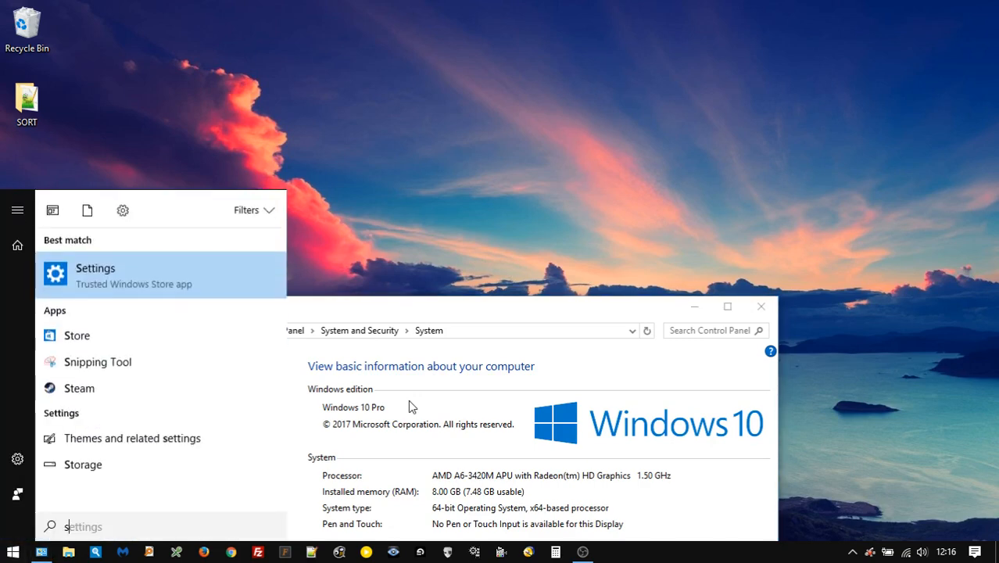
type("system")
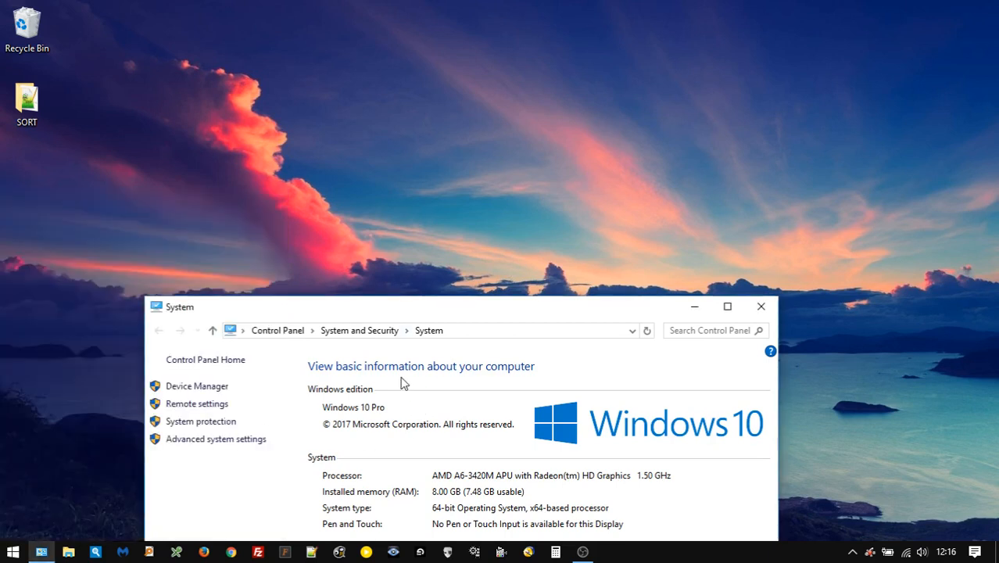
mouse_move(384, 423)
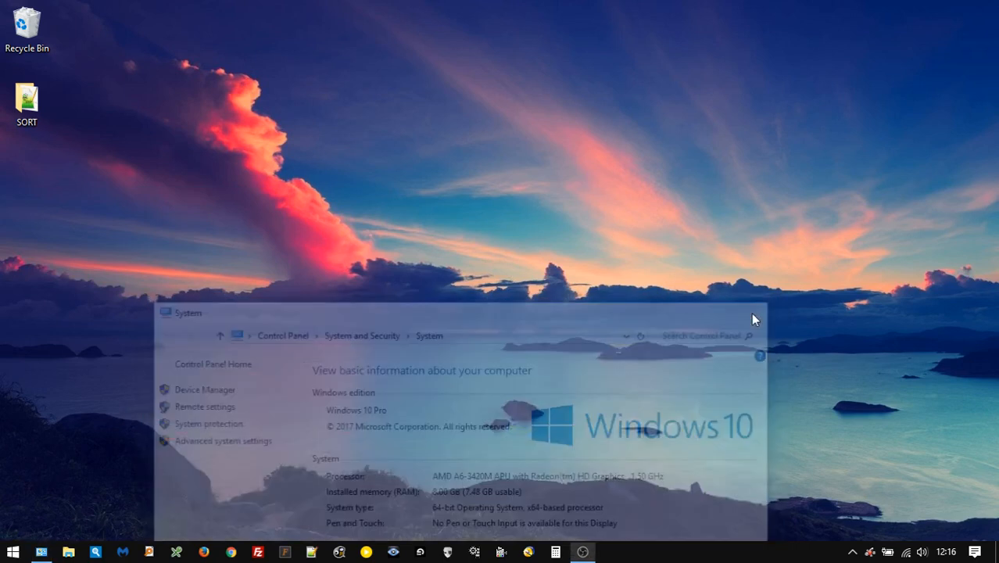
Launch Device Manager from the Start quick links and show properties of AMD Radeon HD 6520G under Display adapters.
right_click(13, 552)
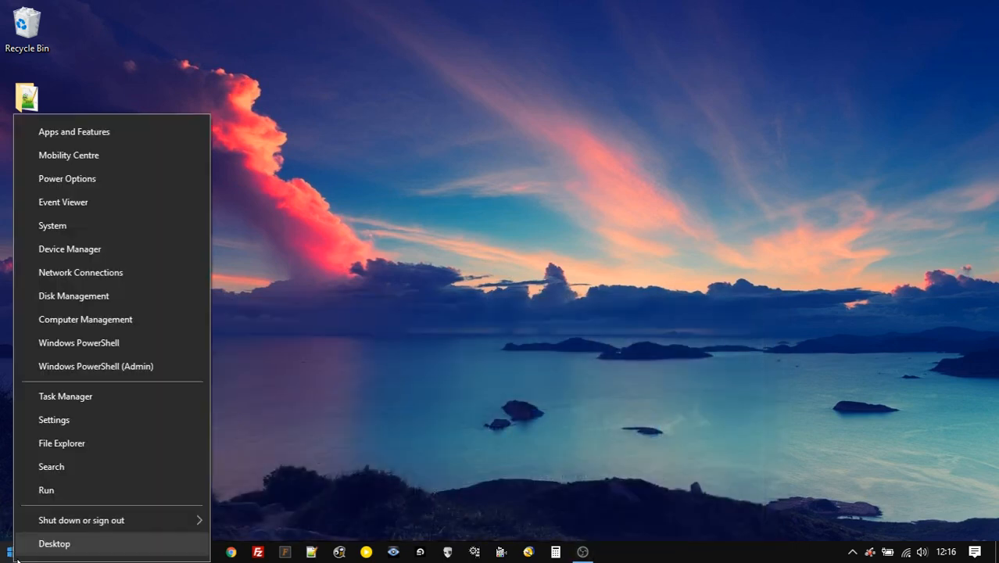
mouse_move(70, 249)
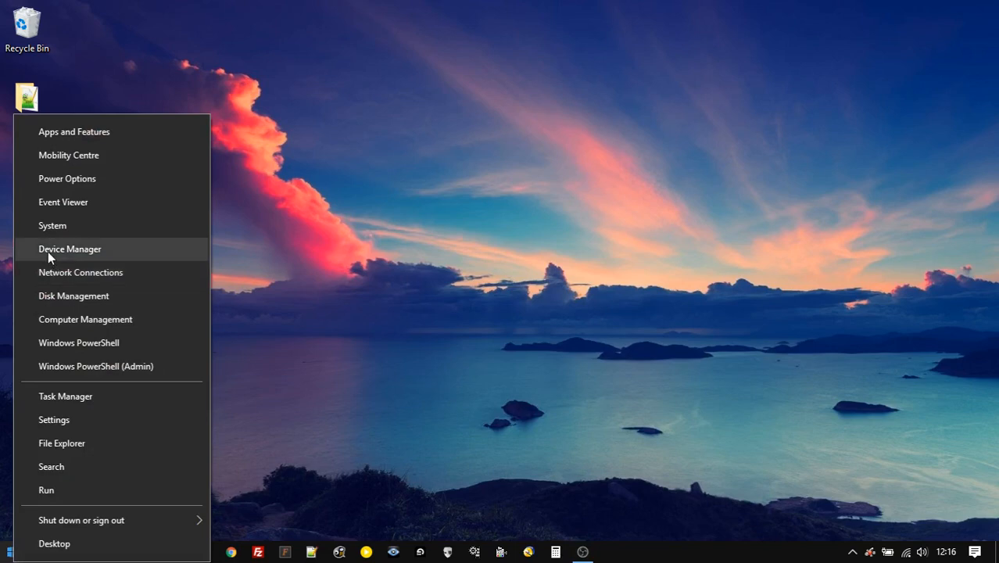
left_click(70, 248)
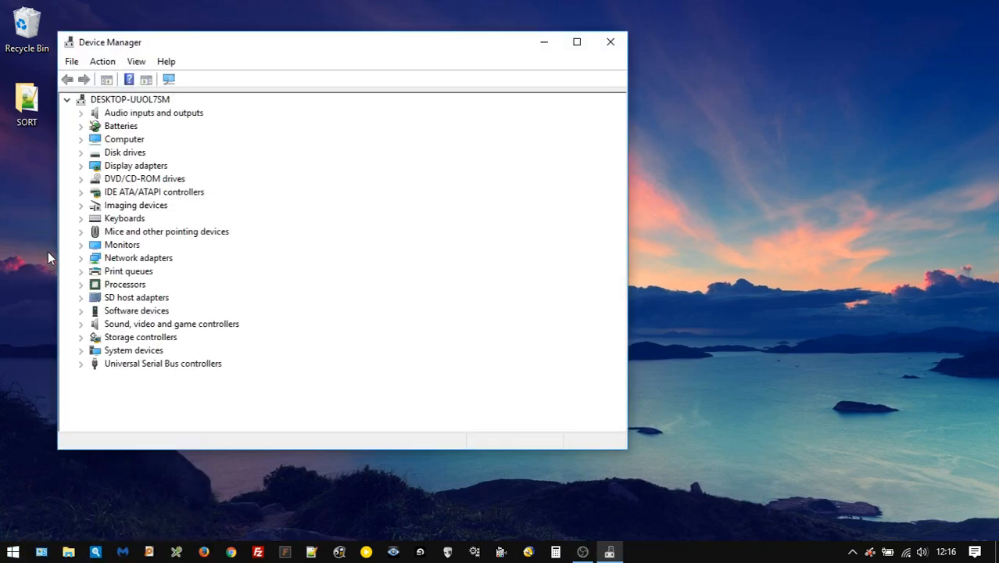
mouse_move(76, 172)
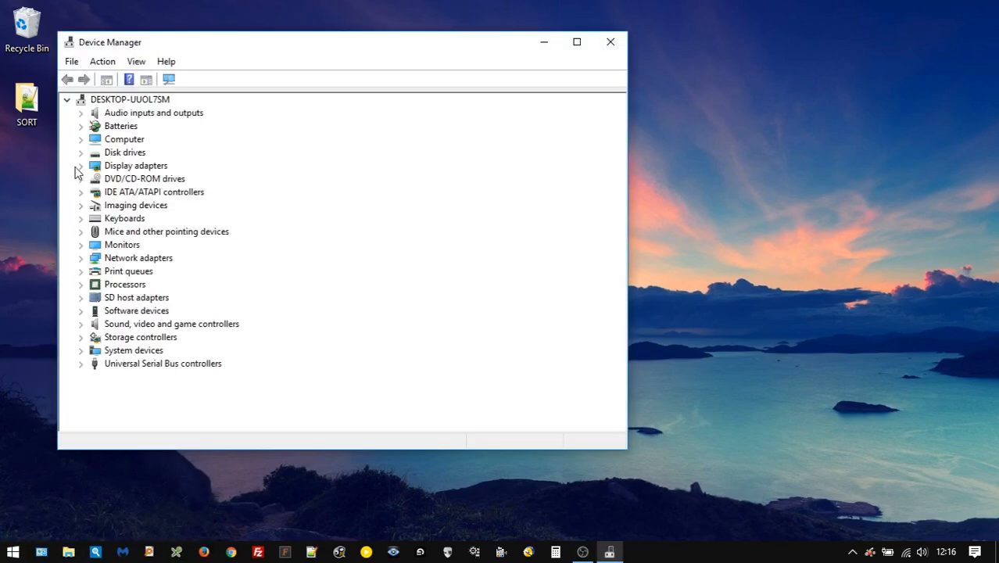
left_click(82, 165)
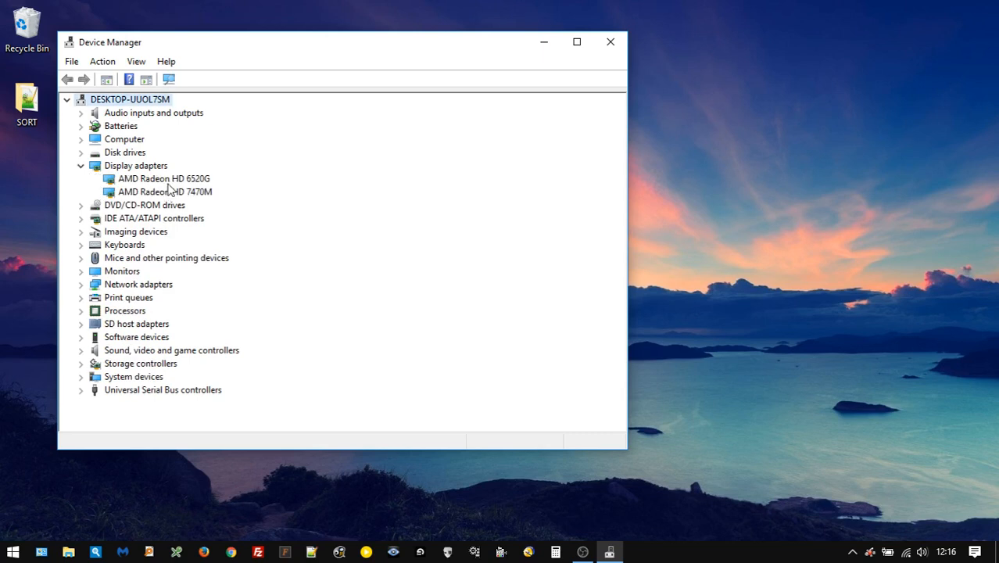
left_click(164, 179)
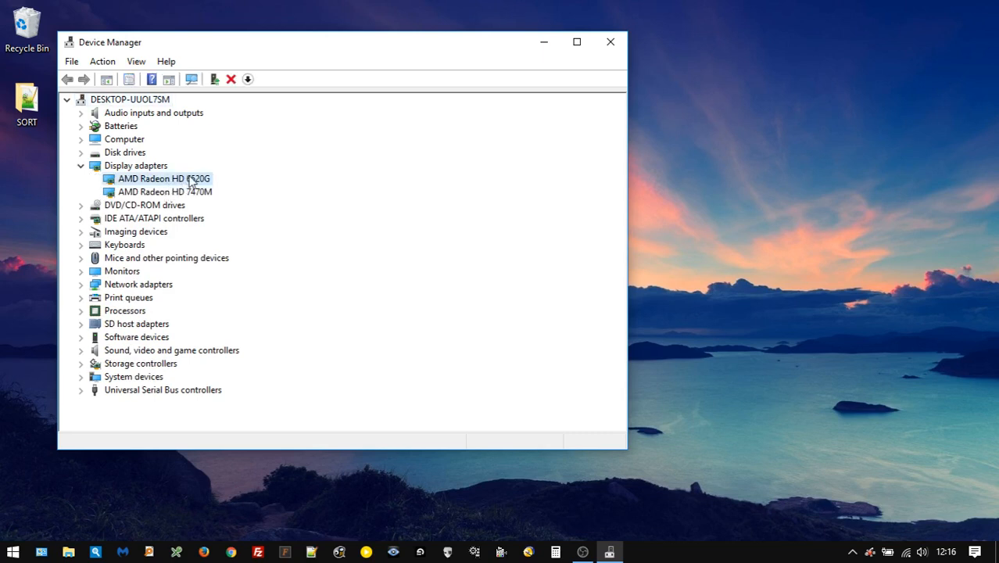
double_click(164, 179)
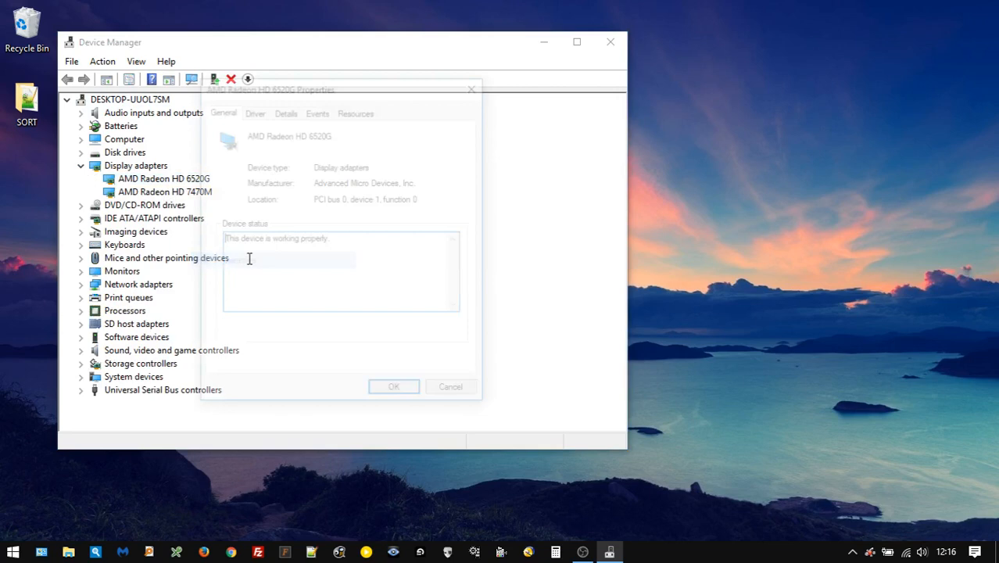
View the adapter's driver details and select the driver date 12/10/2011 (version 8.901.3.0).
left_click(255, 112)
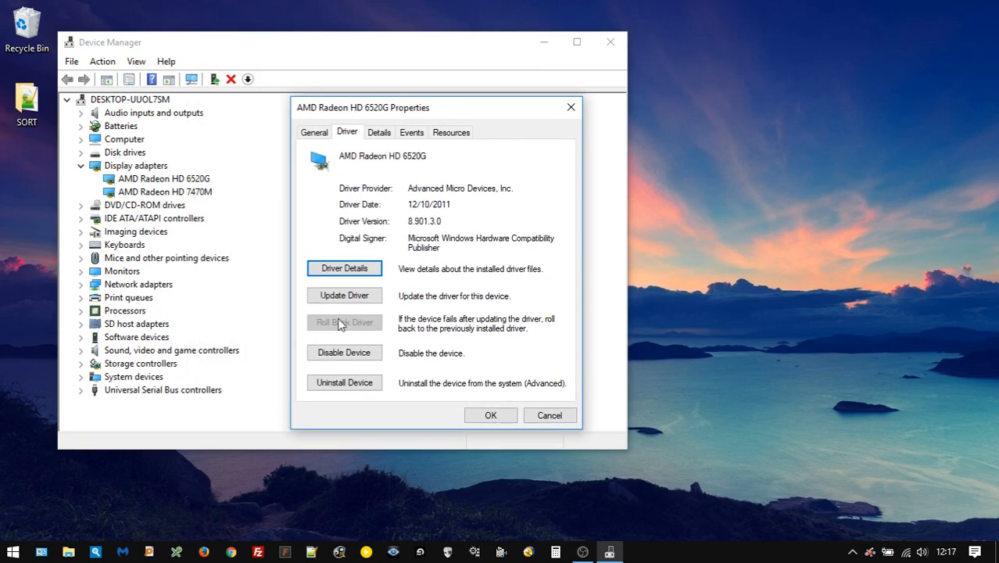
mouse_move(351, 330)
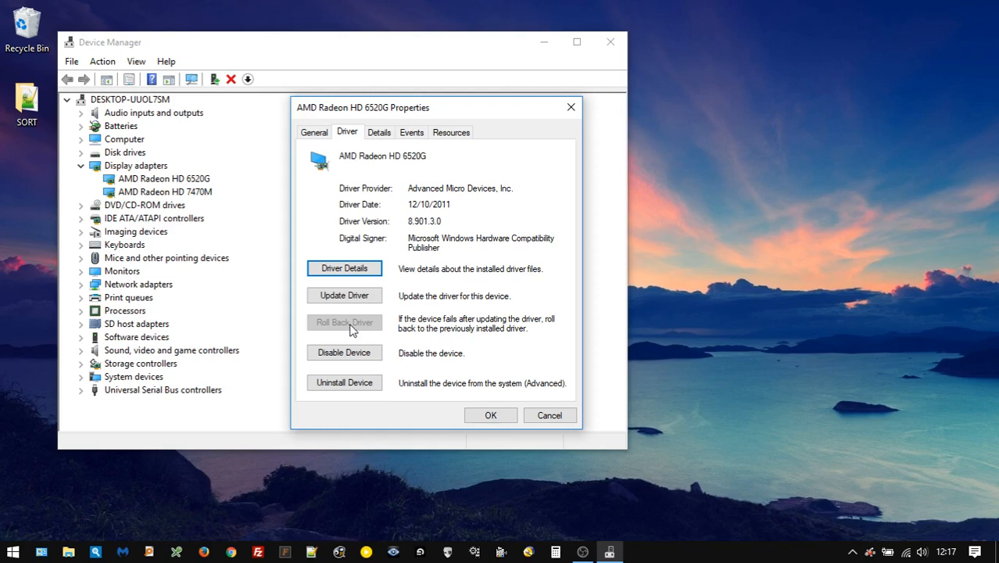
mouse_move(413, 201)
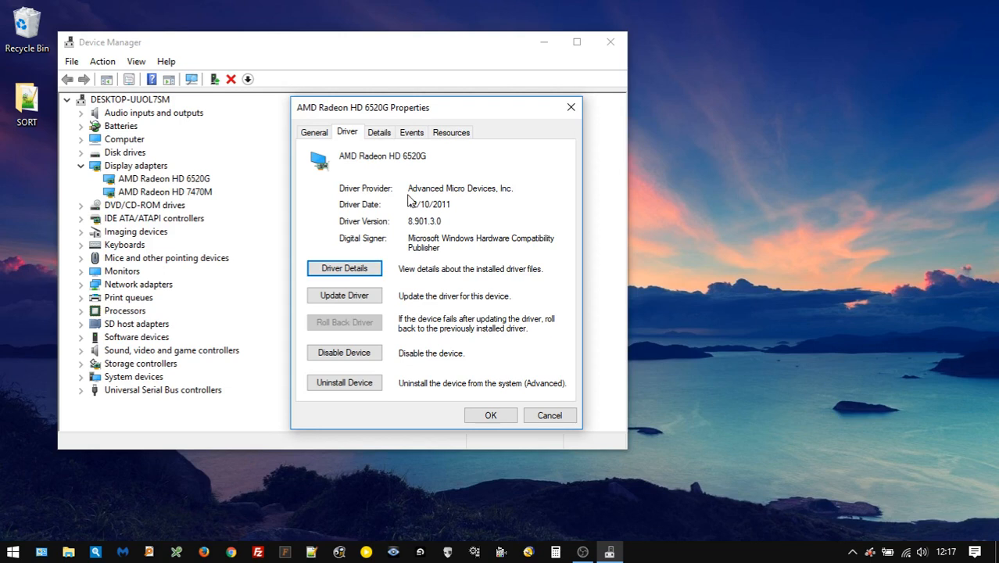
double_click(419, 204)
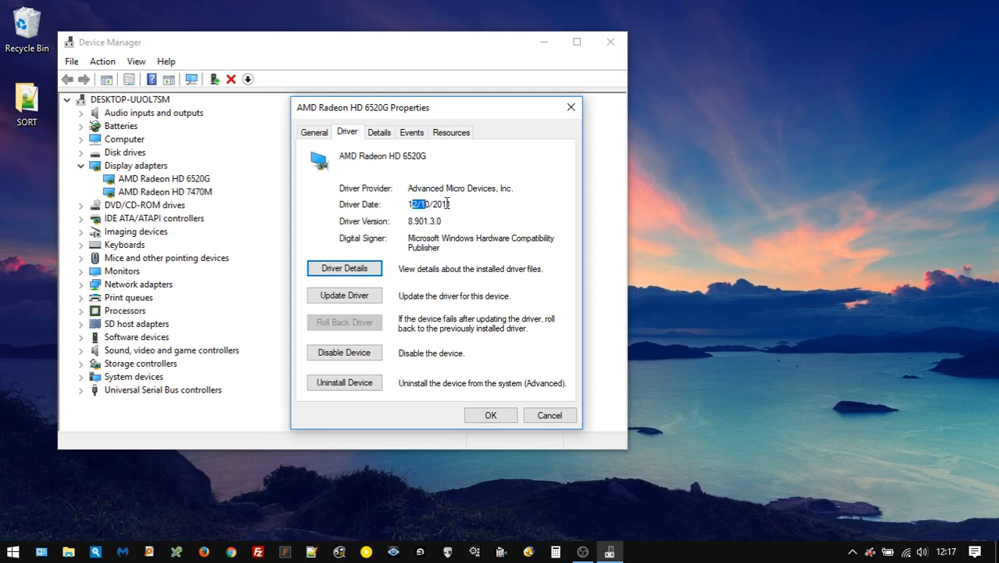
triple_click(428, 203)
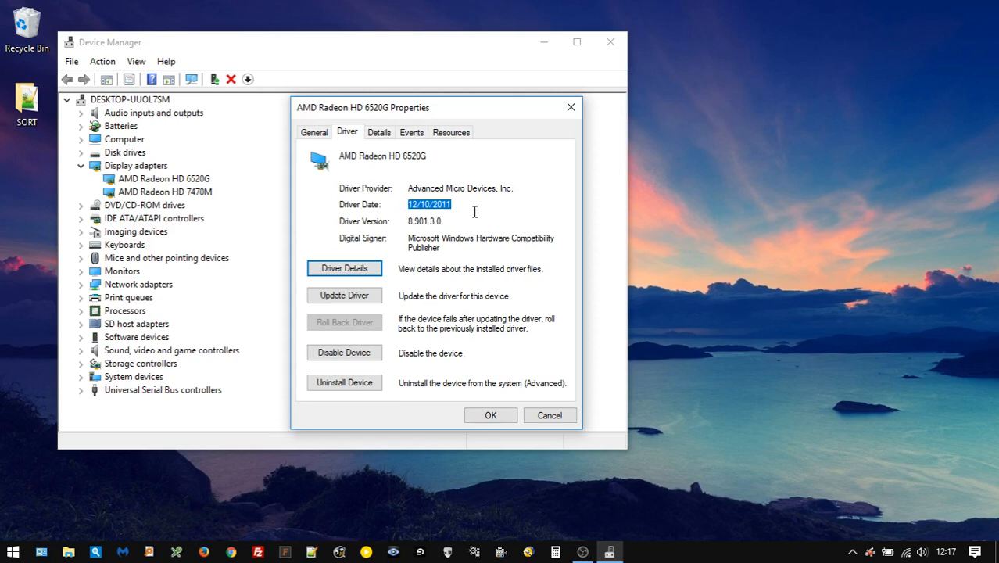
mouse_move(225, 193)
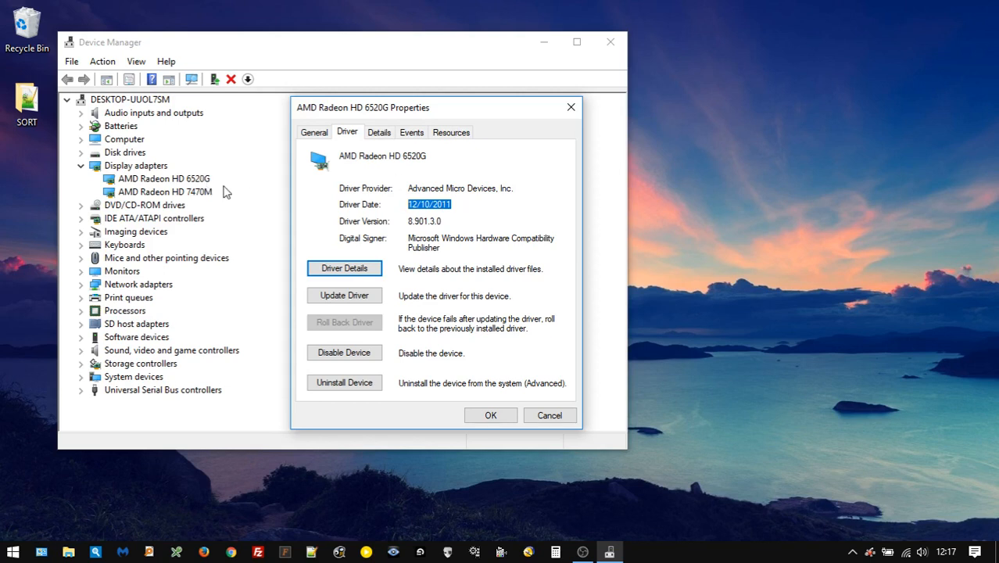
mouse_move(223, 188)
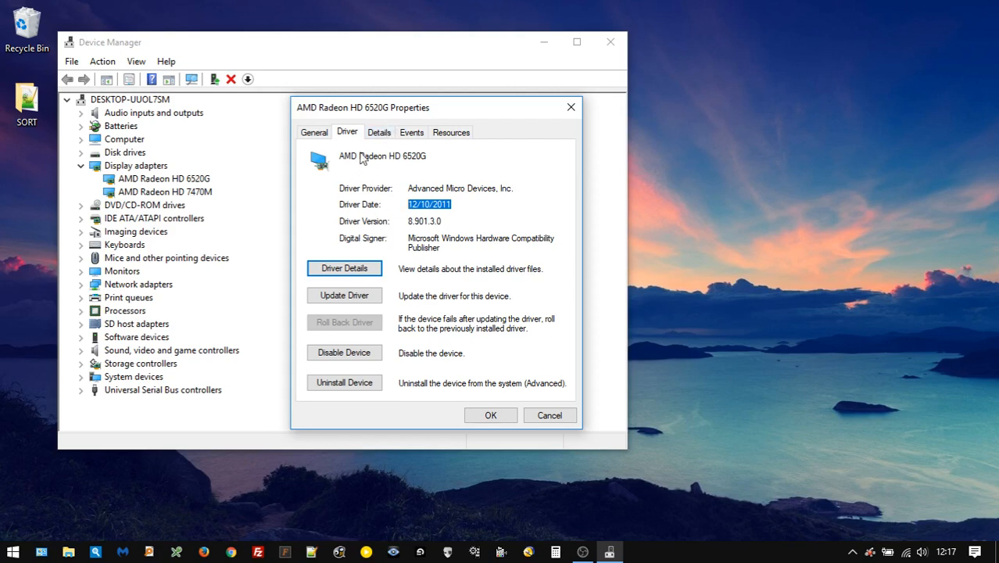
Show the adapter's Hardware IDs in its Details properties, beginning PCI\VEN_1002&DEV_9647.
left_click(379, 132)
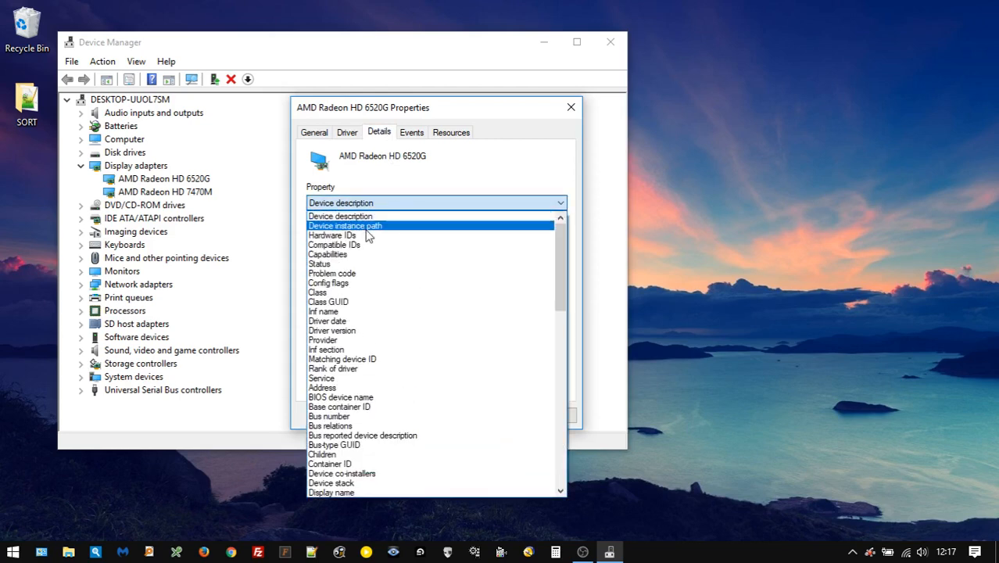
left_click(332, 235)
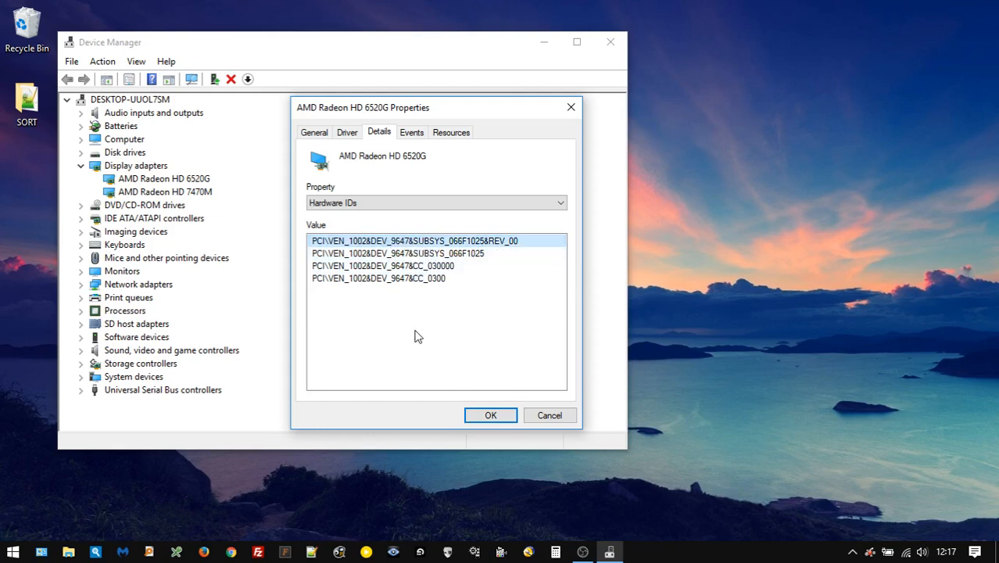
mouse_move(350, 228)
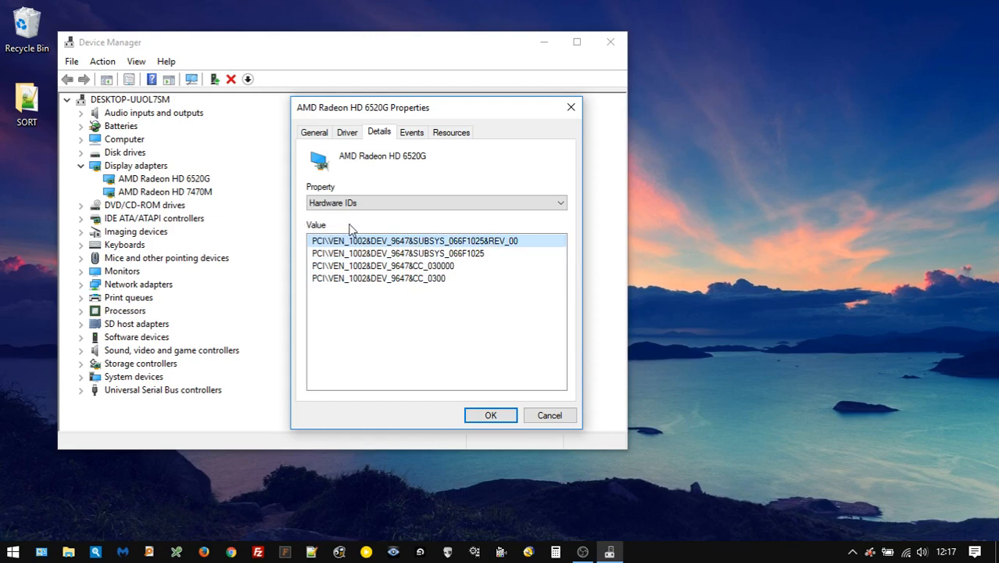
mouse_move(432, 306)
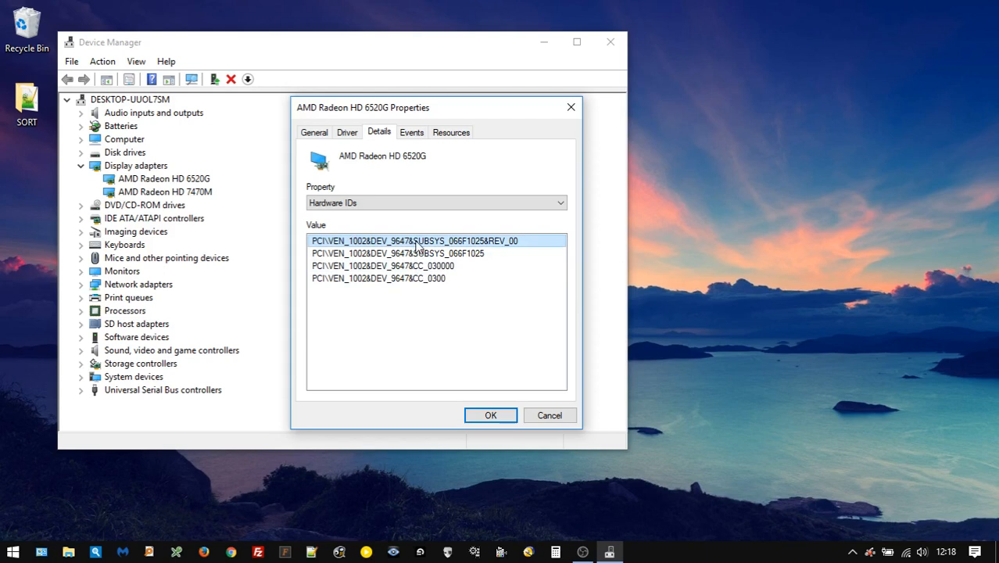
mouse_move(508, 376)
type("snipp")
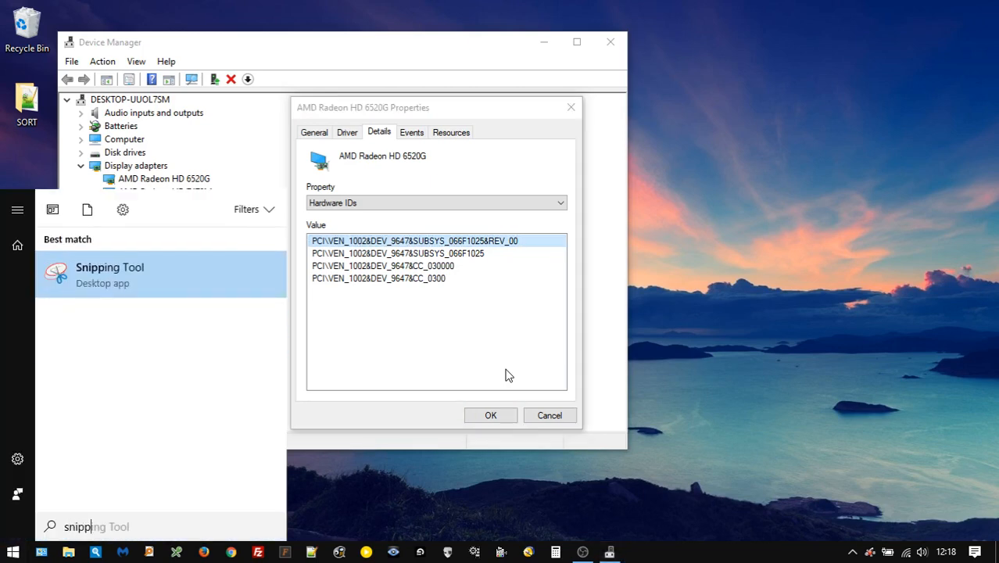
Capture a Window Snip of the hardware ID Properties dialog with Snipping Tool, then close the snip.
left_click(110, 273)
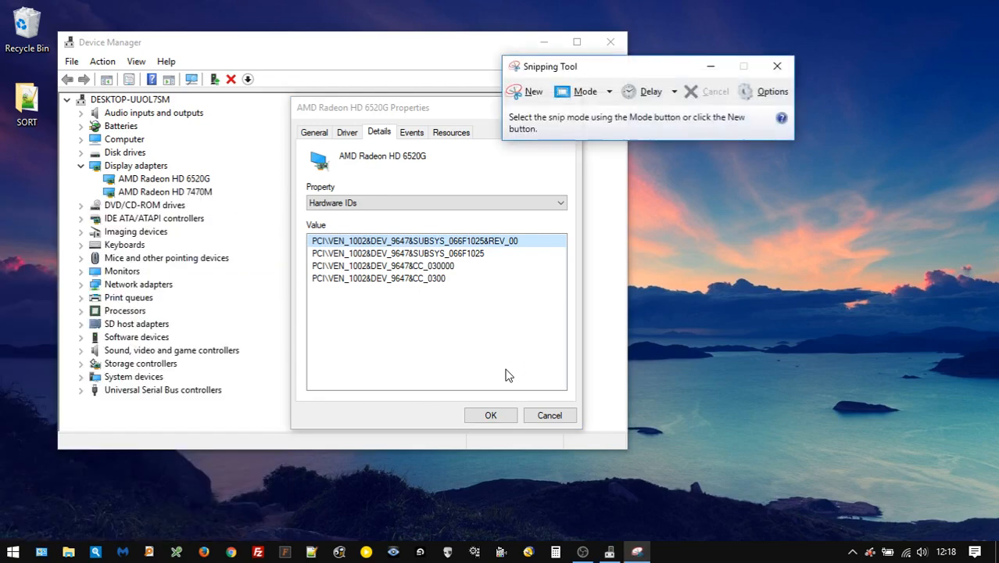
left_click(585, 91)
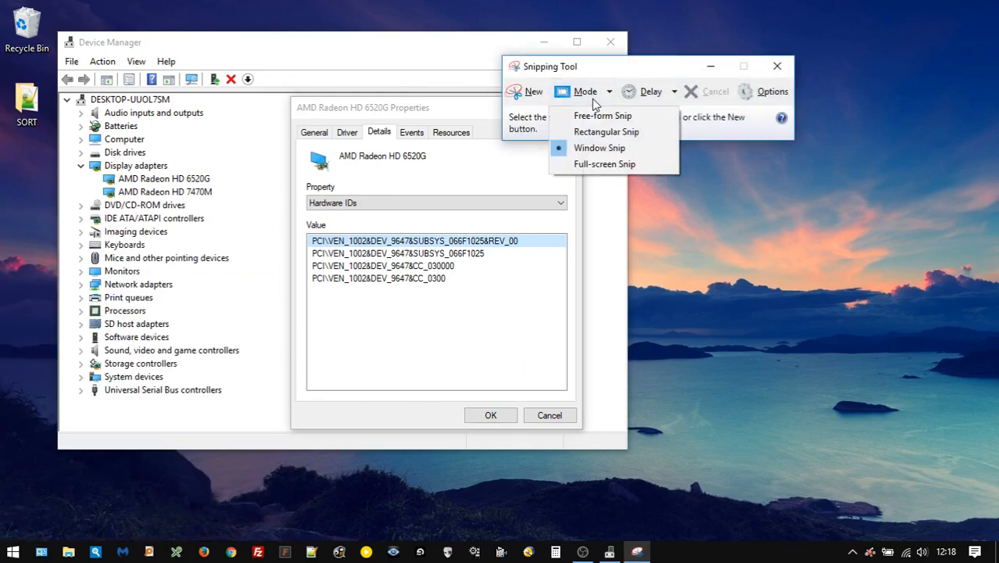
left_click(601, 147)
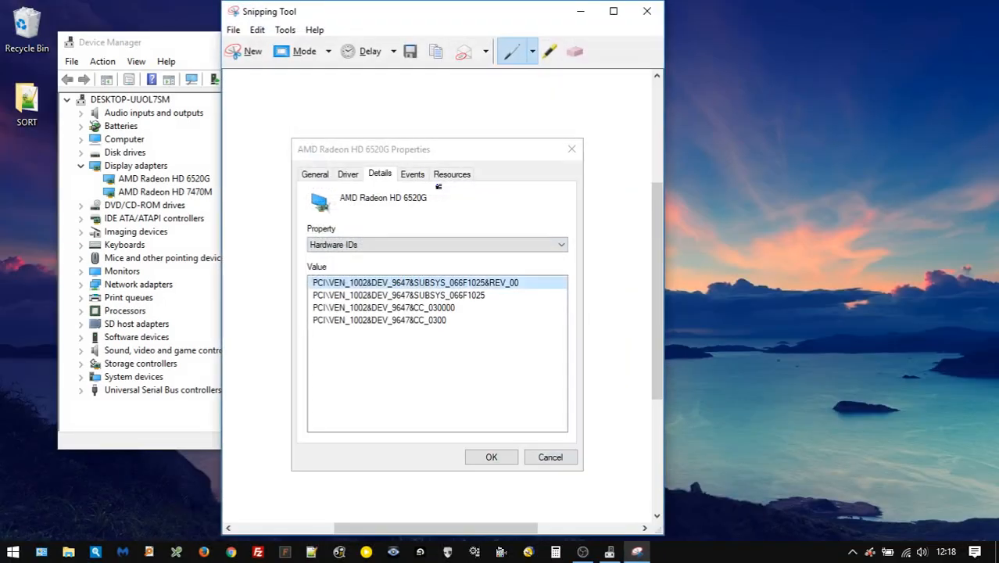
left_click(648, 11)
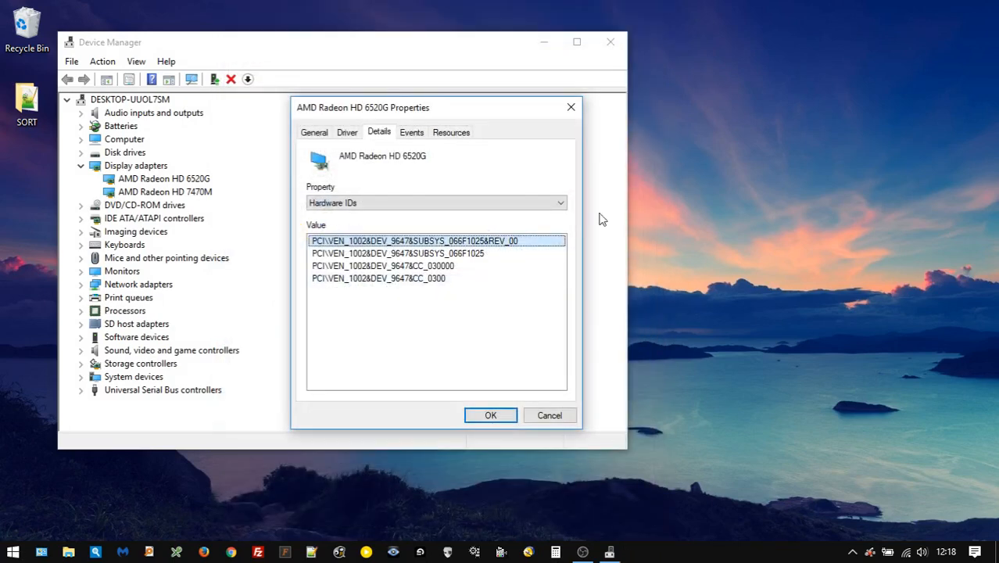
left_click(491, 416)
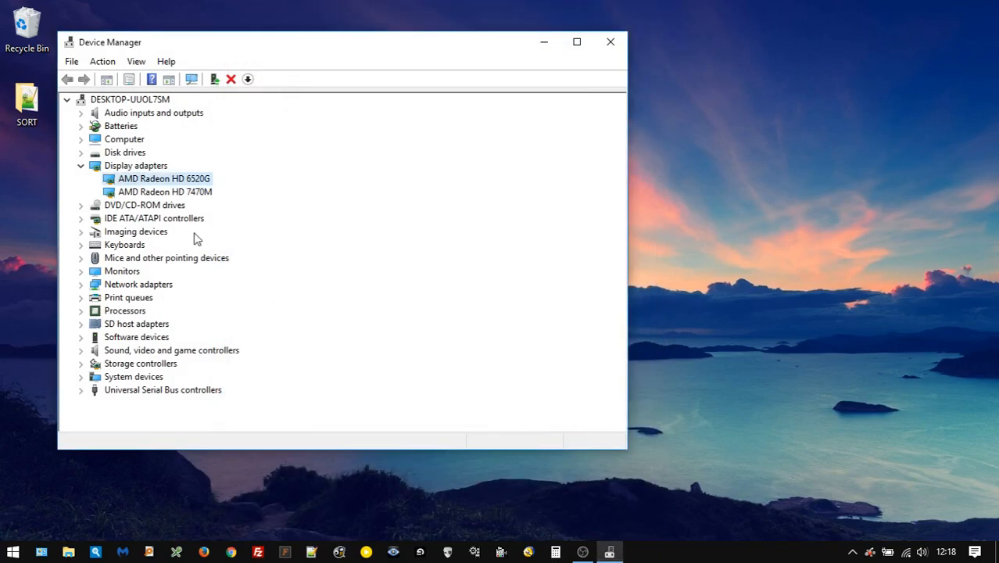
right_click(165, 191)
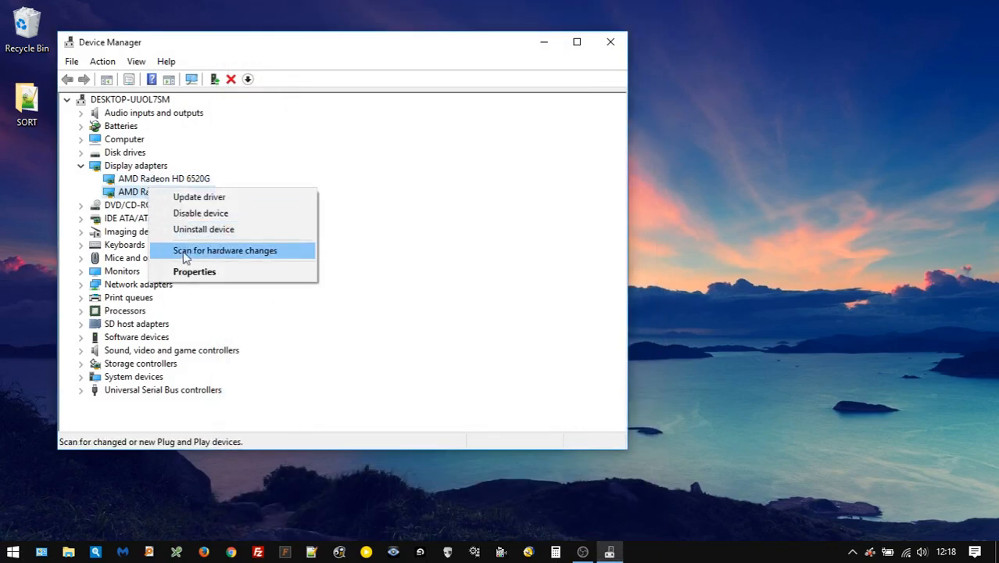
left_click(194, 272)
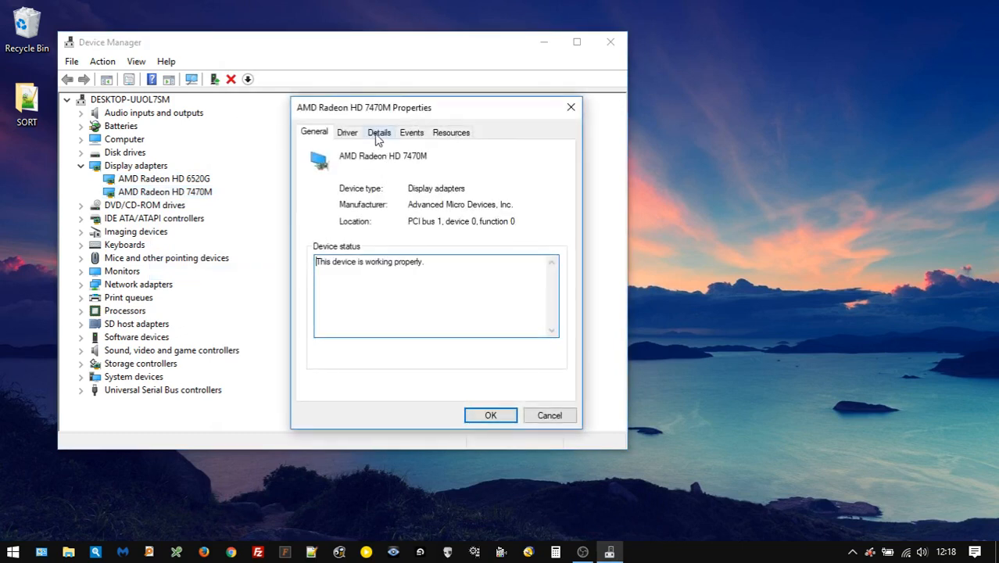
left_click(378, 131)
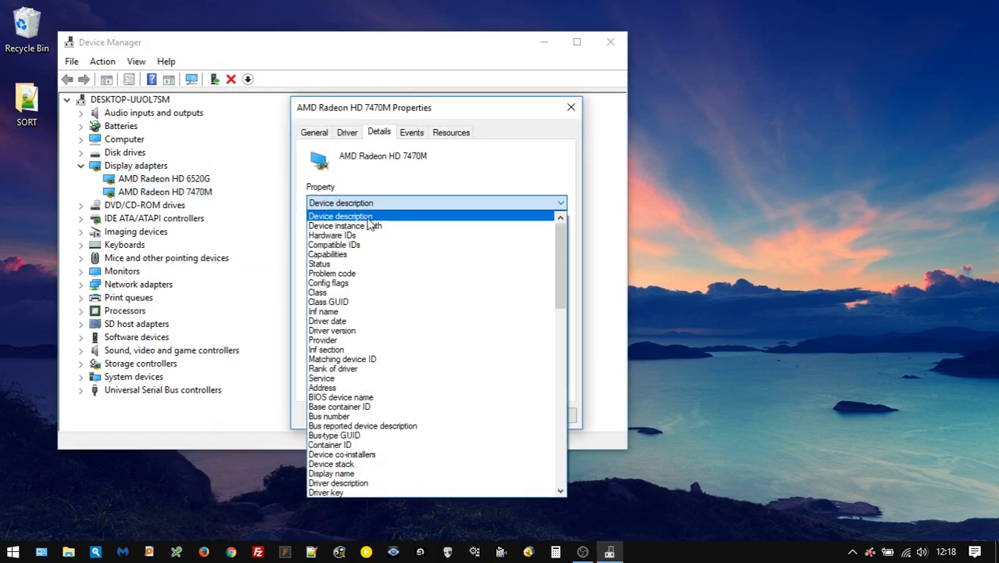
left_click(331, 235)
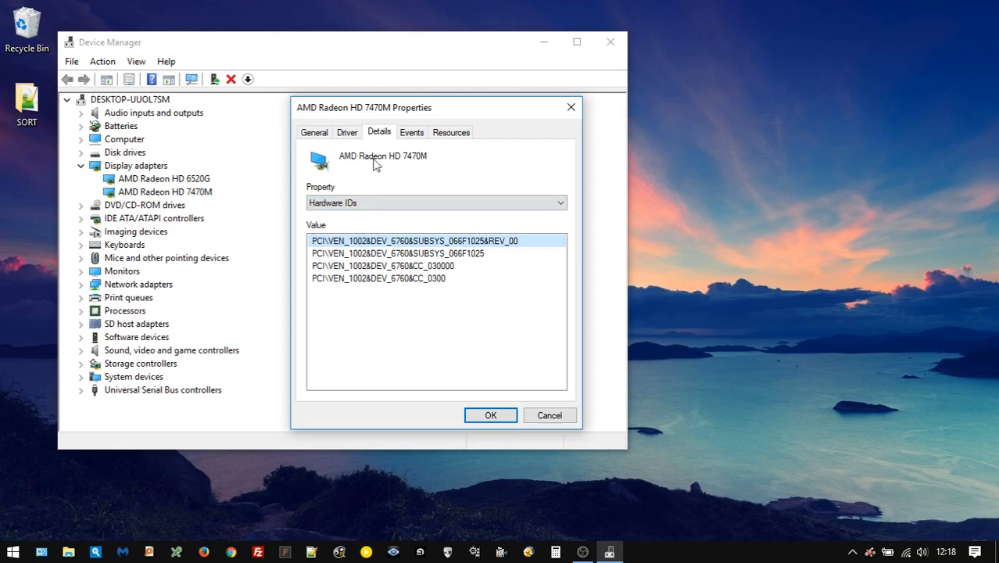
mouse_move(408, 251)
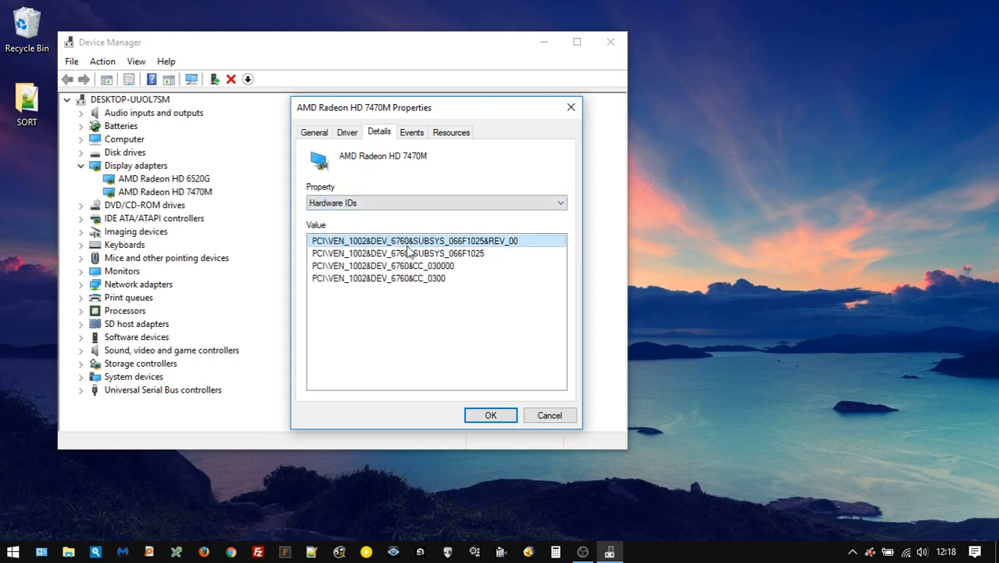
mouse_move(325, 237)
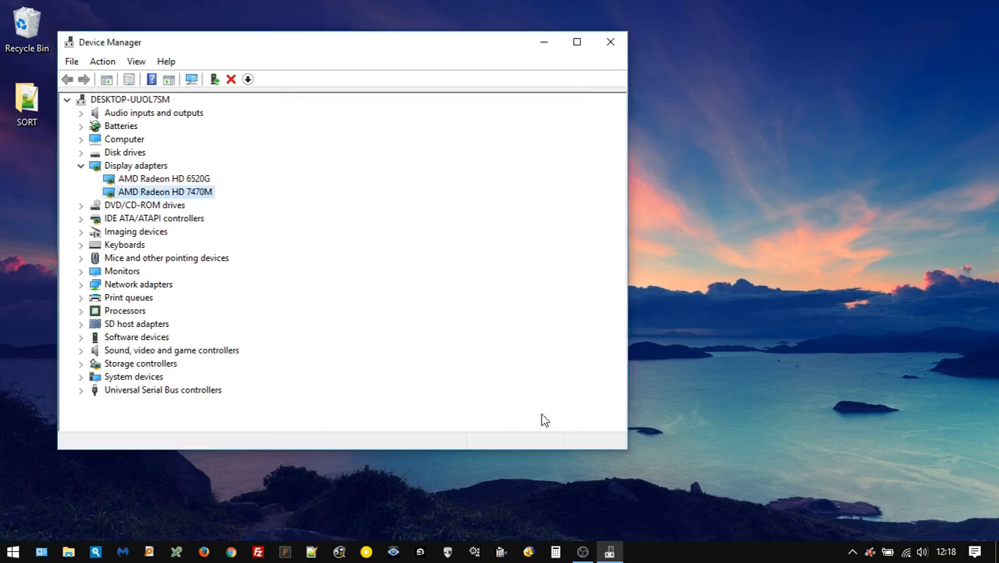
mouse_move(153, 191)
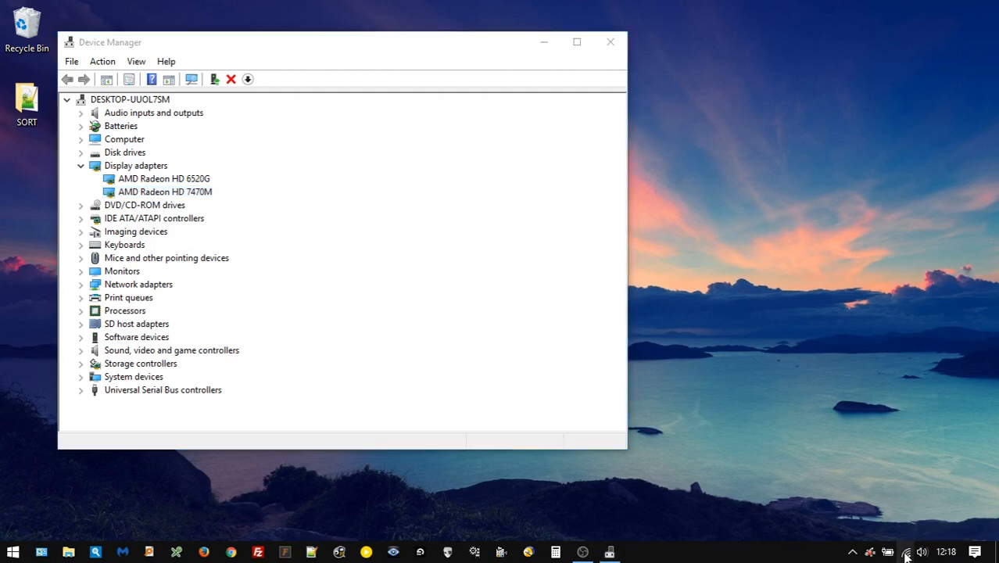
Turn on flight mode from the system-tray network flyout to take the computer offline.
left_click(907, 552)
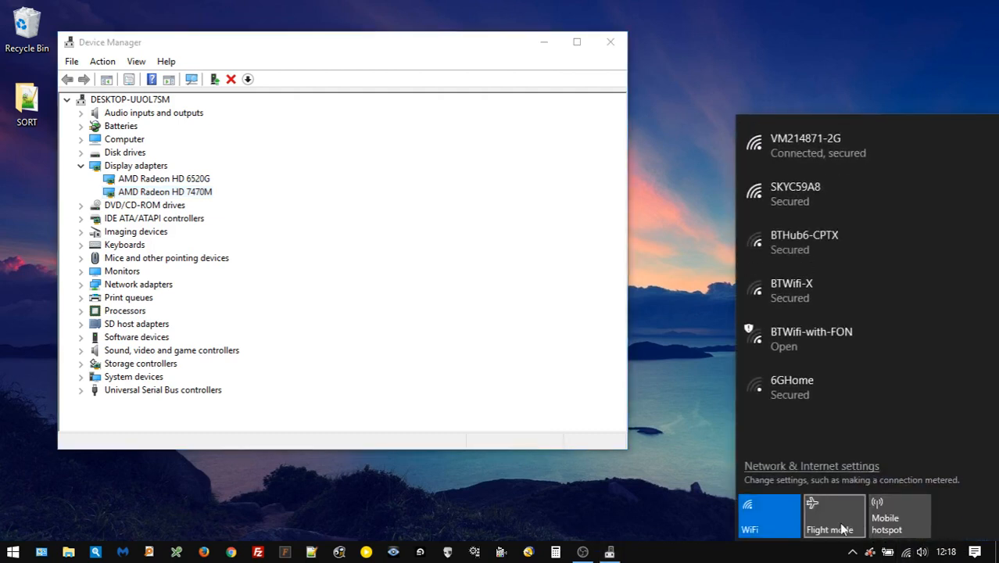
left_click(832, 516)
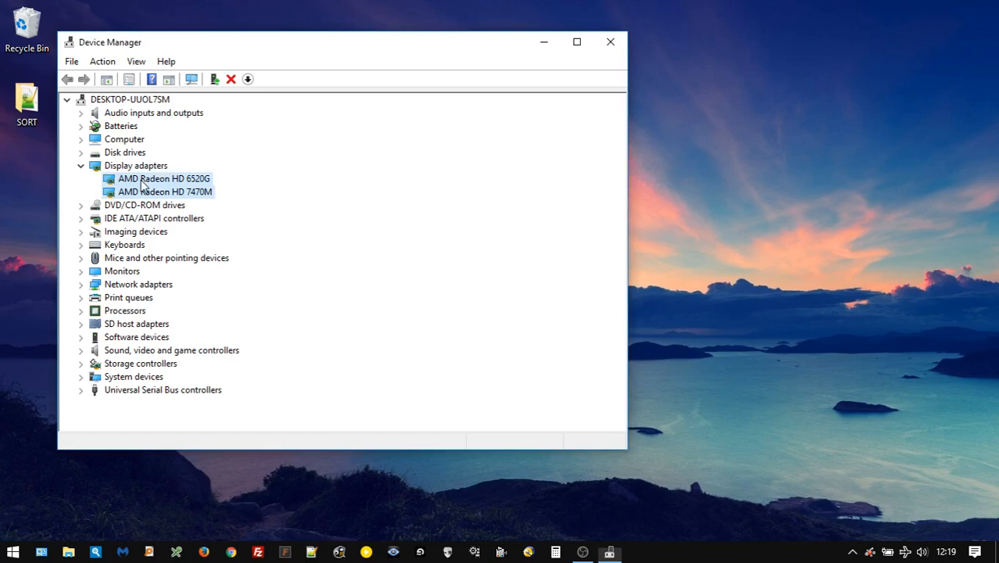
right_click(163, 178)
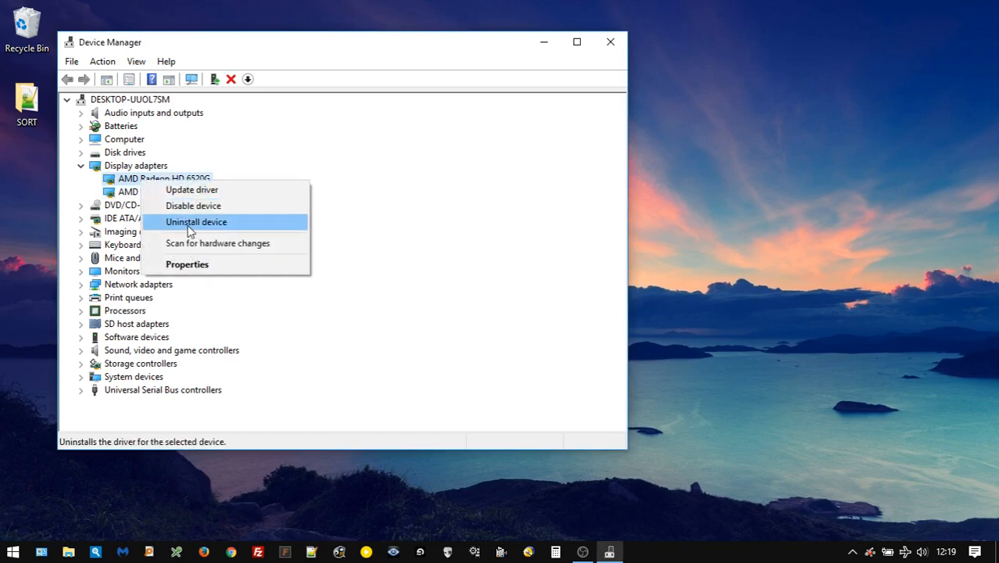
left_click(195, 222)
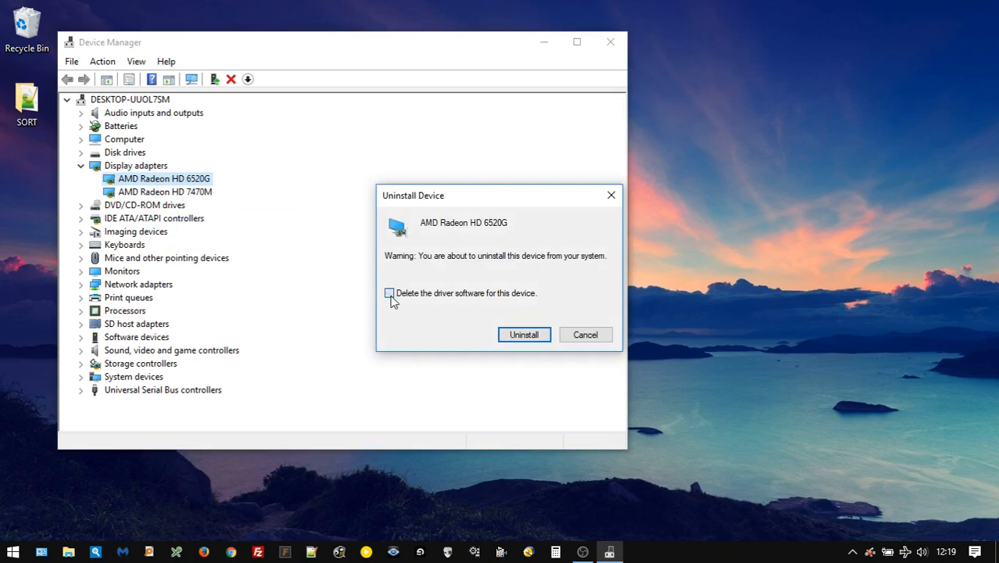
left_click(390, 293)
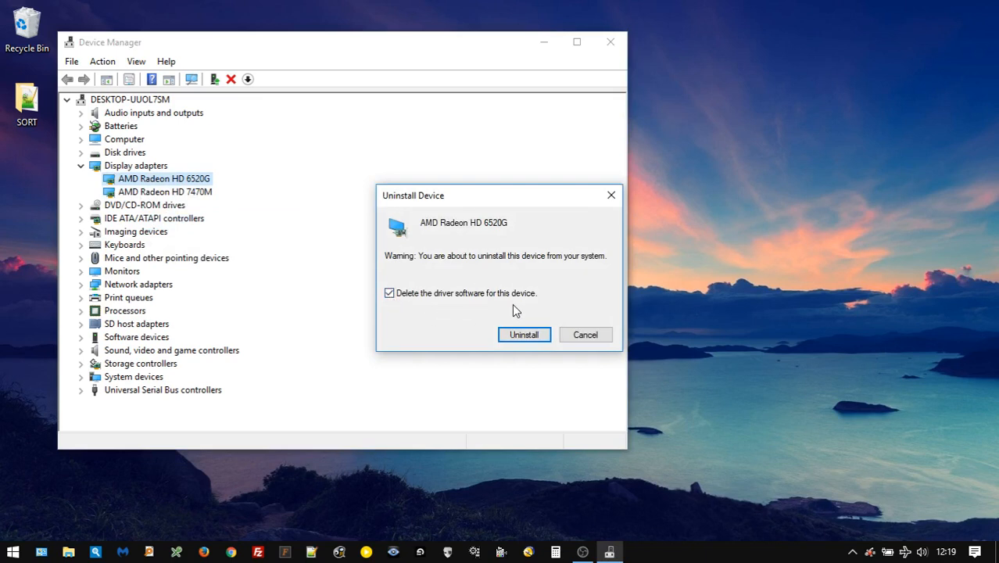
mouse_move(584, 334)
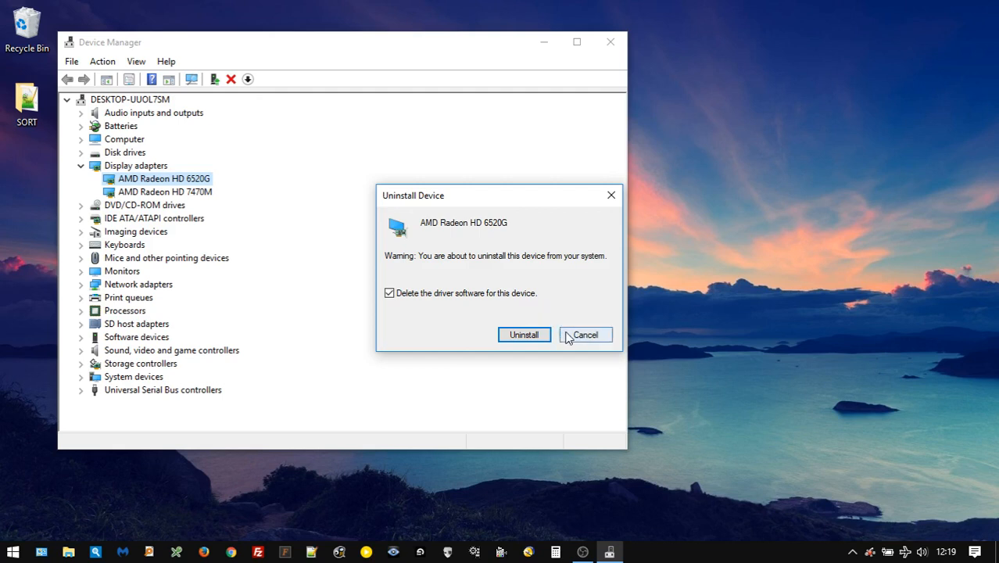
left_click(585, 335)
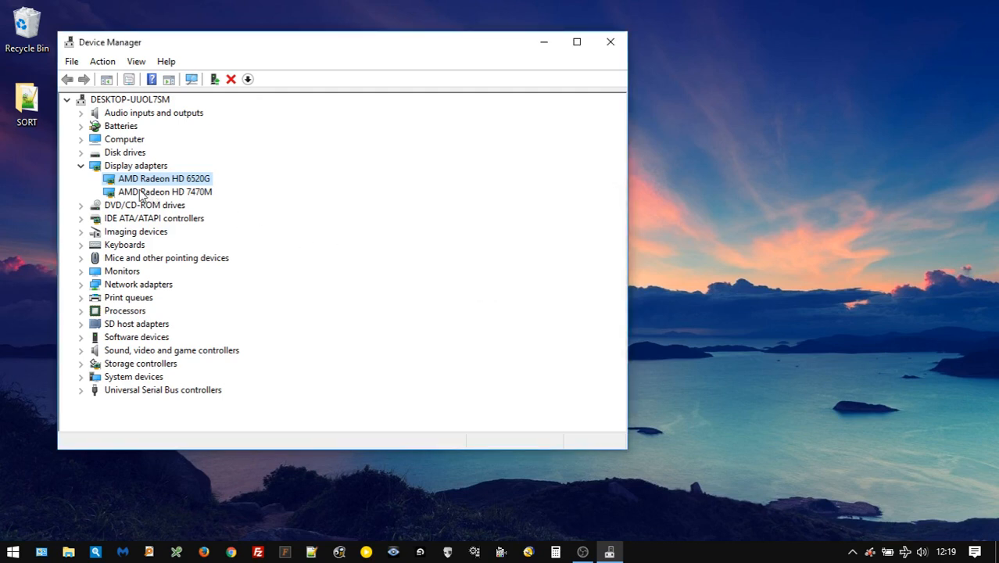
Uninstall the AMD Radeon HD 7470M from its properties with 'Delete the driver software' ticked.
right_click(165, 191)
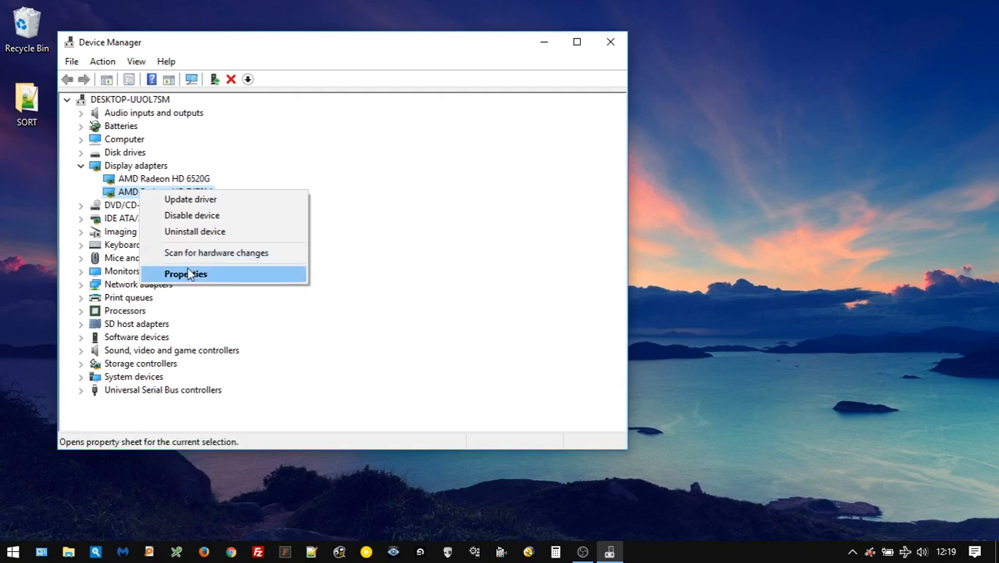
left_click(186, 273)
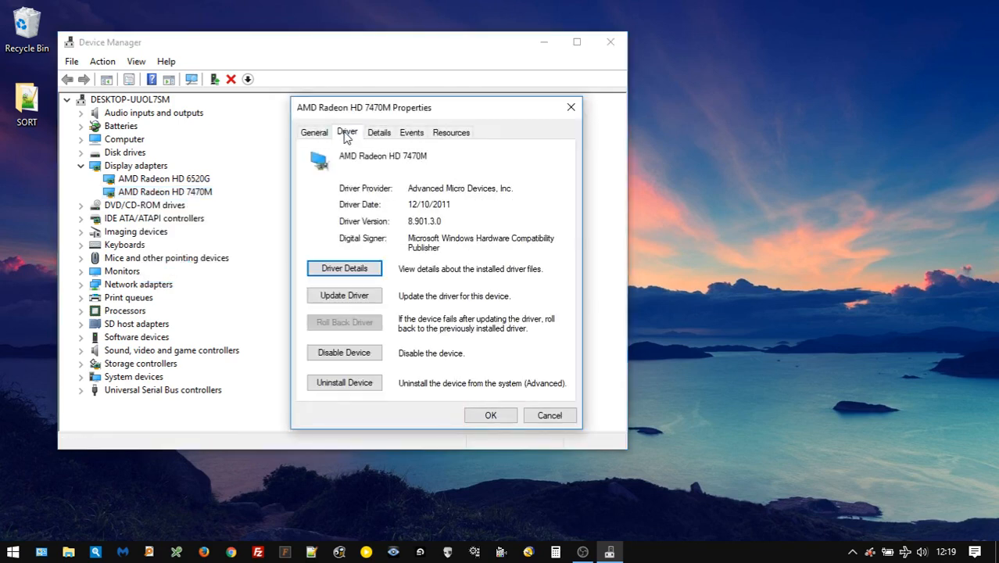
left_click(344, 381)
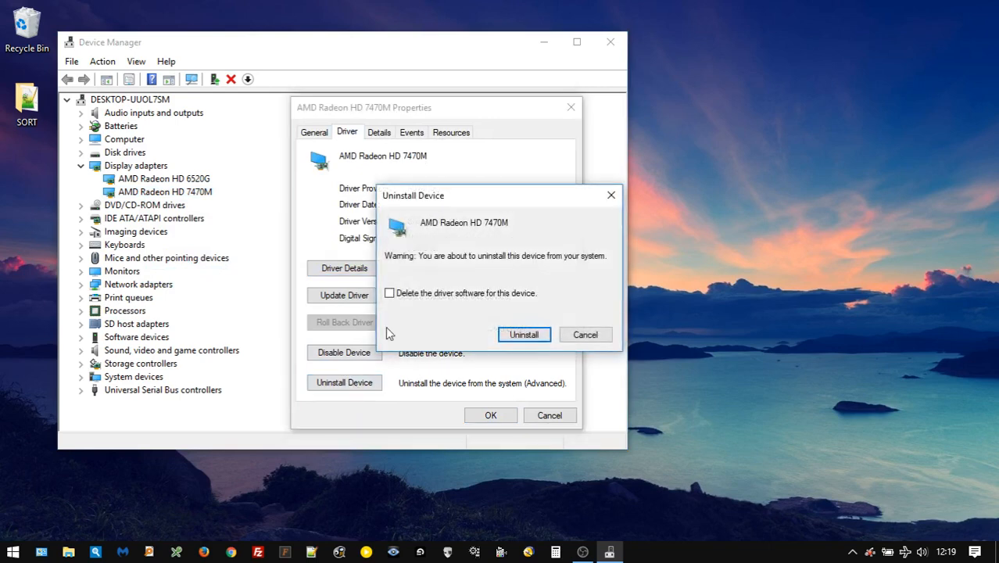
left_click(389, 294)
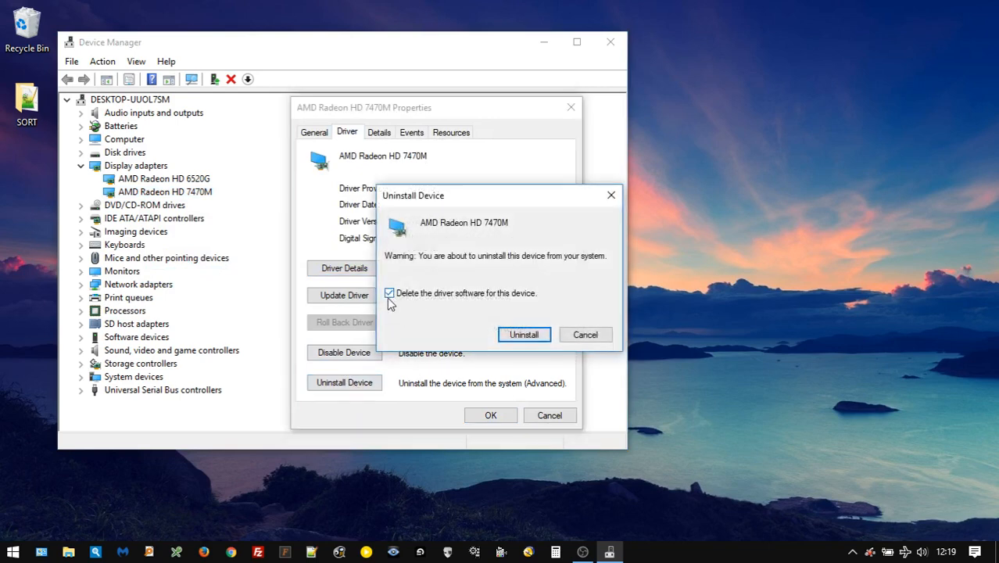
left_click(585, 334)
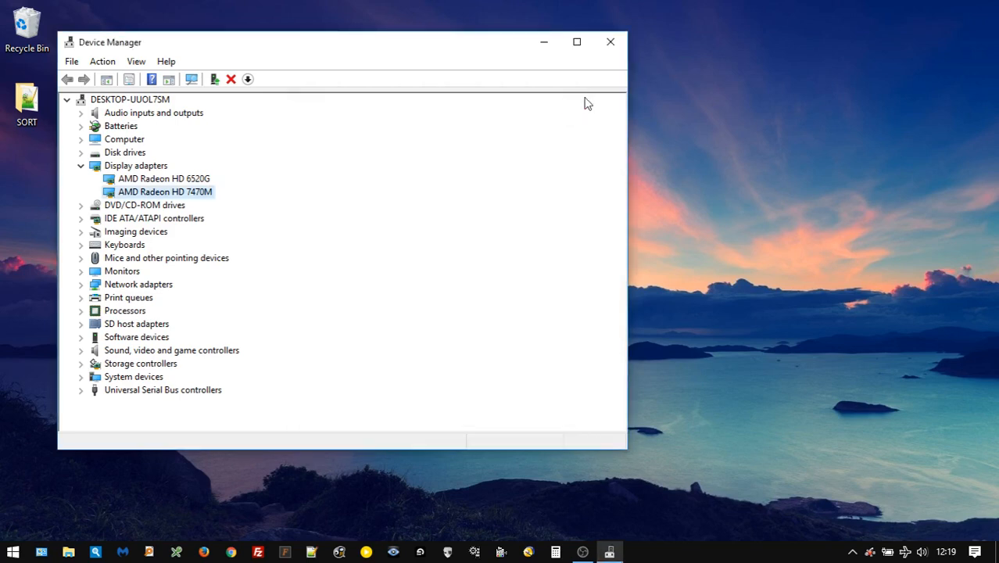
mouse_move(247, 125)
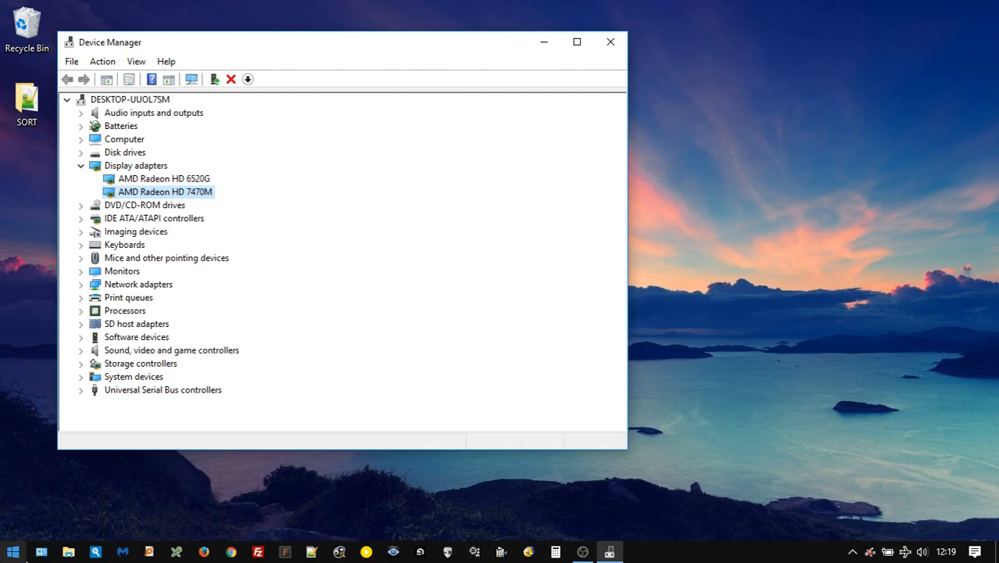
mouse_move(41, 552)
type("control")
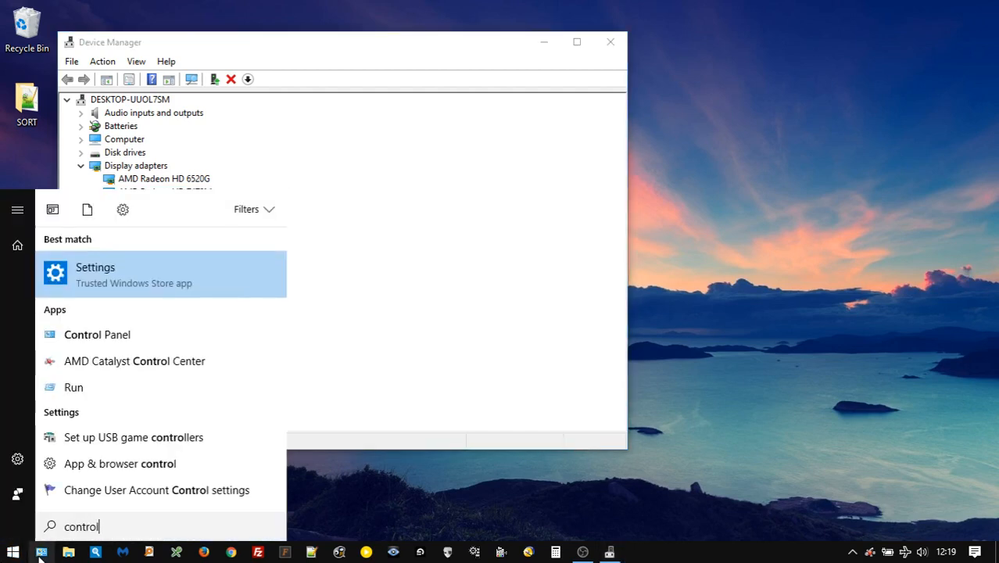
left_click(97, 335)
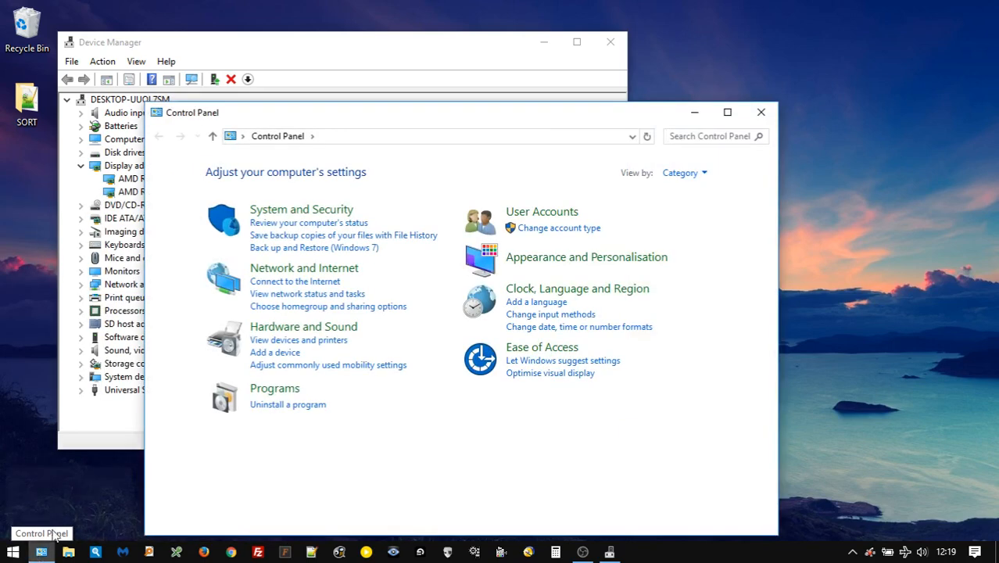
left_click(288, 403)
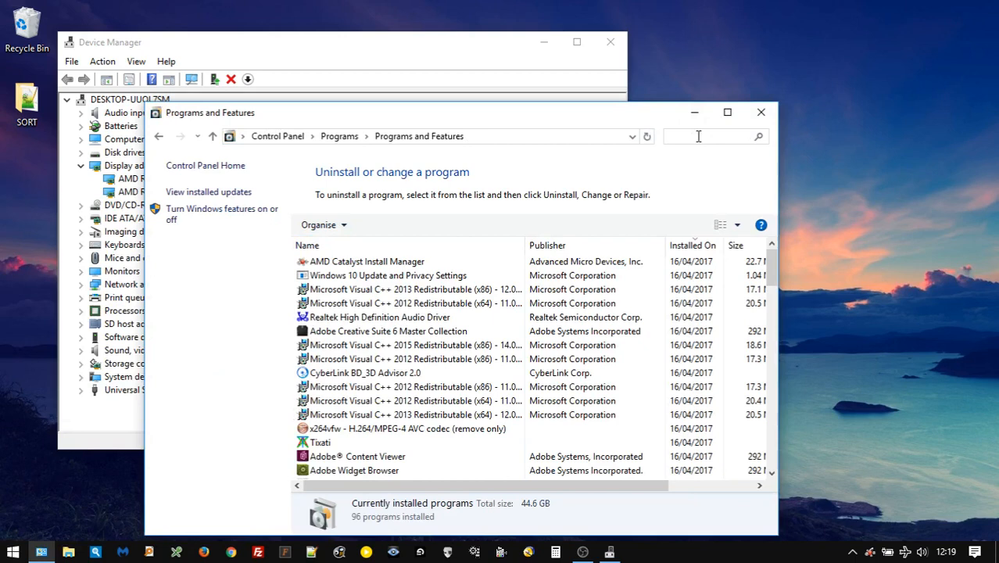
type("amd")
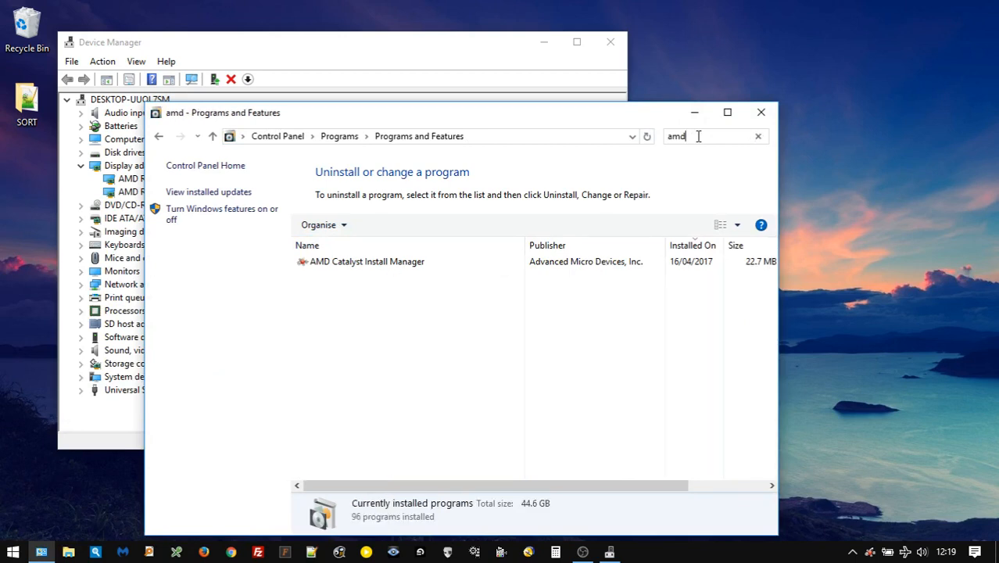
left_click(368, 261)
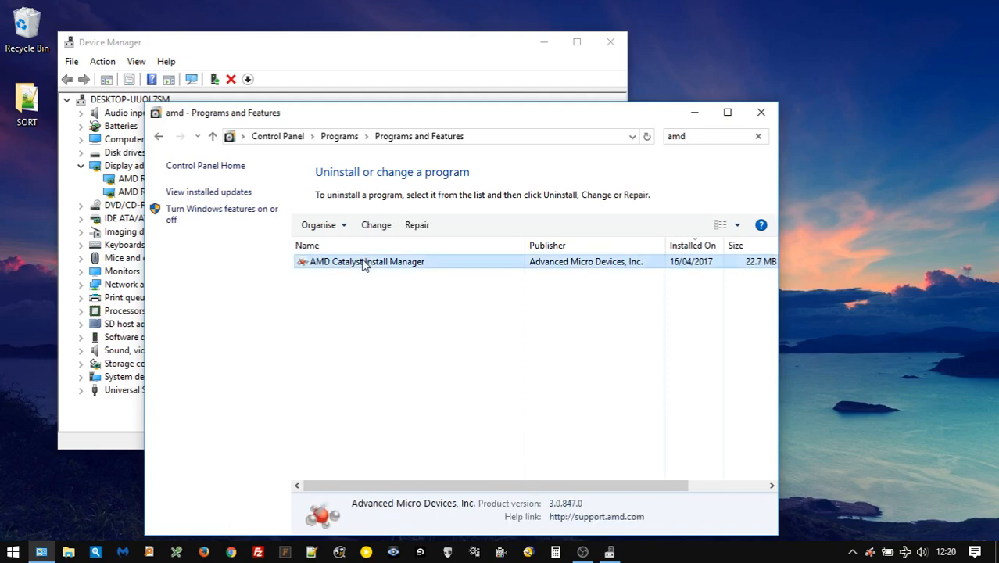
mouse_move(400, 263)
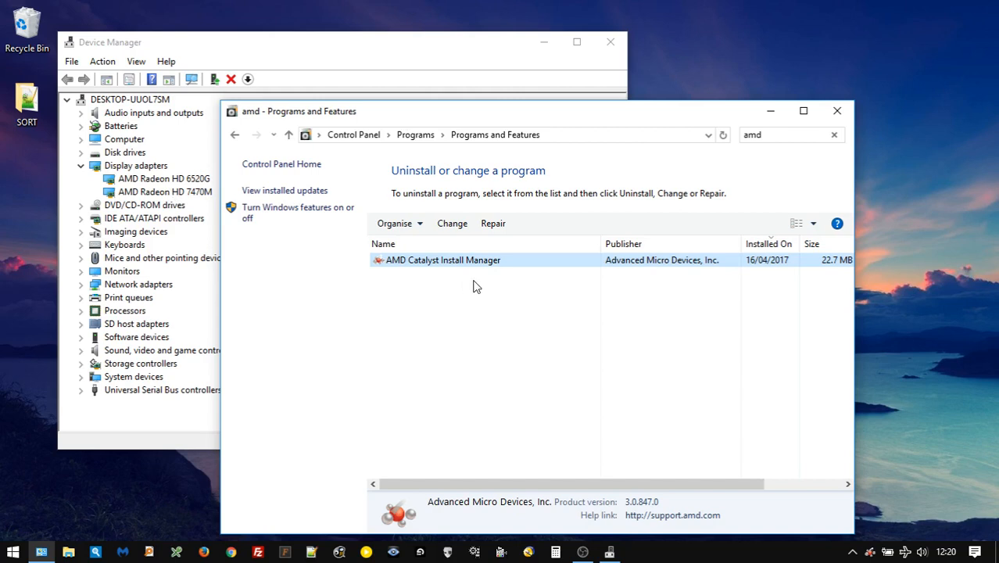
mouse_move(847, 143)
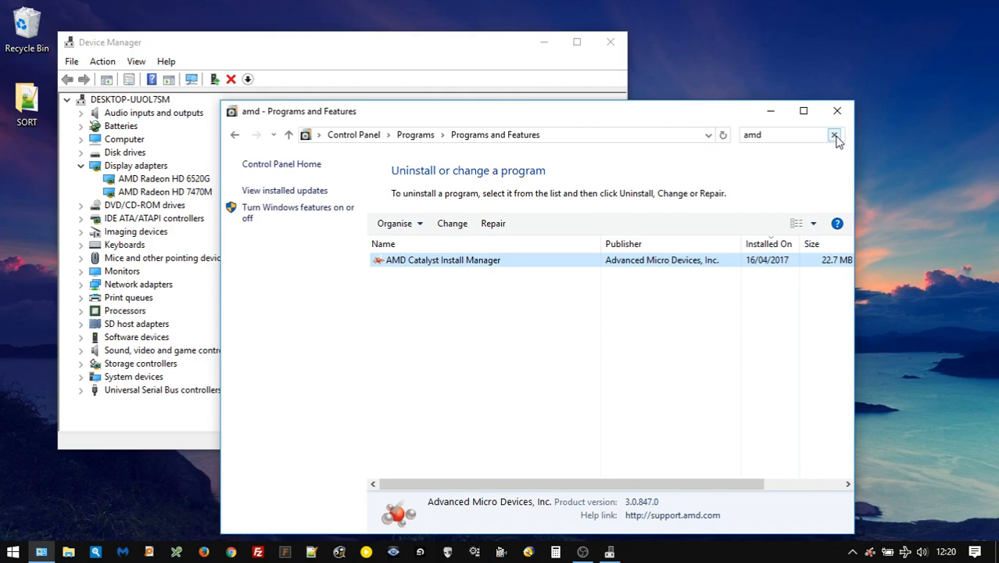
left_click(835, 134)
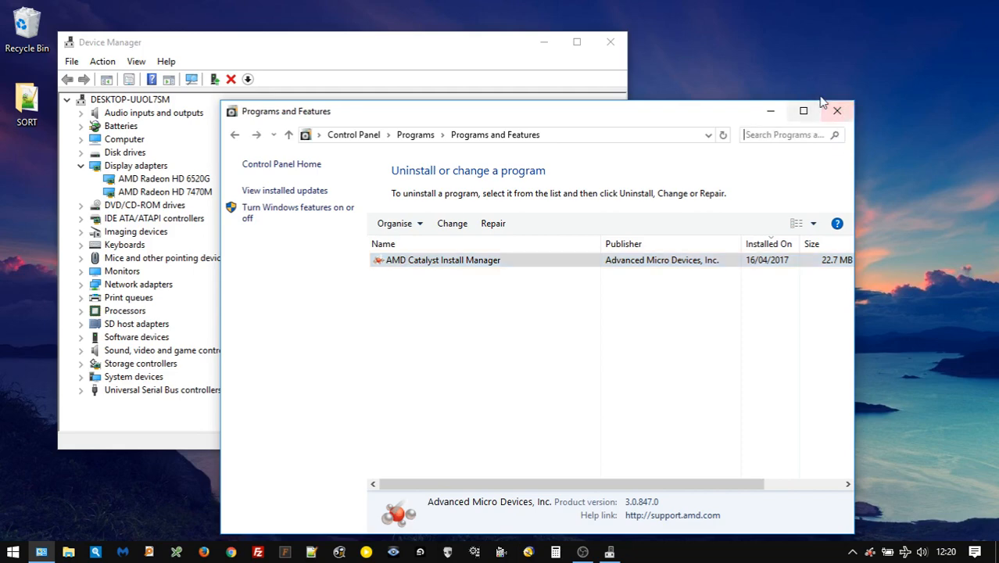
left_click(837, 110)
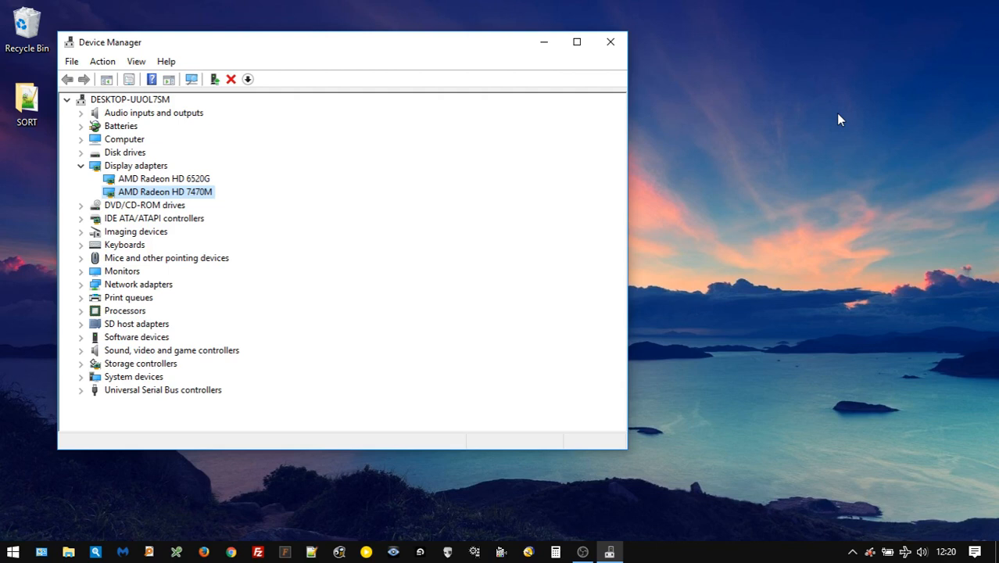
mouse_move(906, 538)
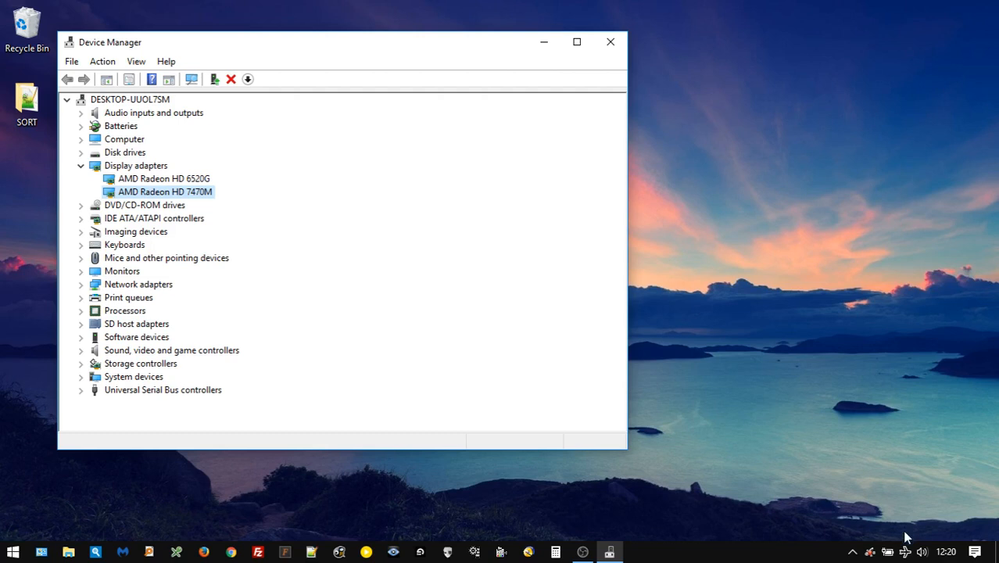
mouse_move(785, 337)
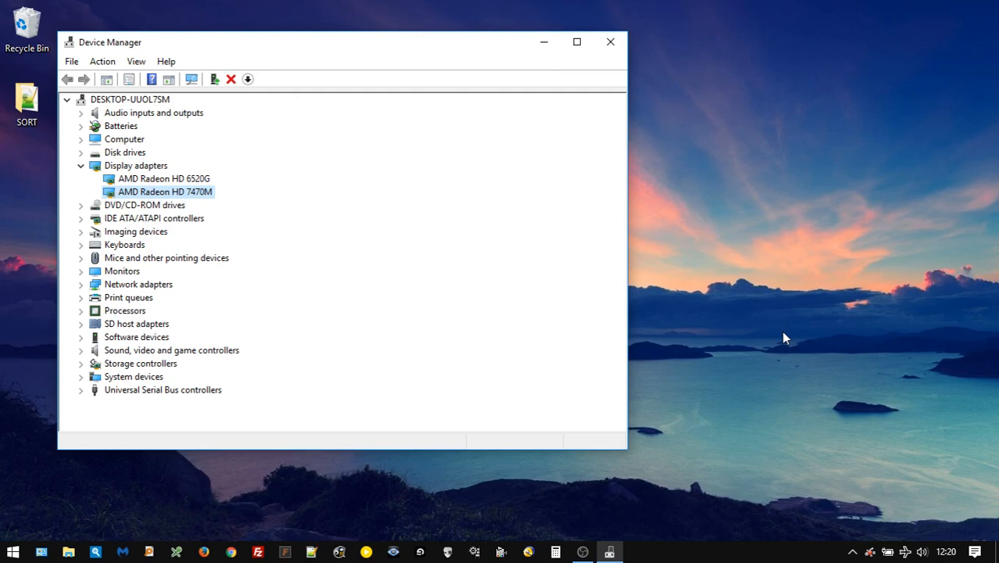
mouse_move(416, 419)
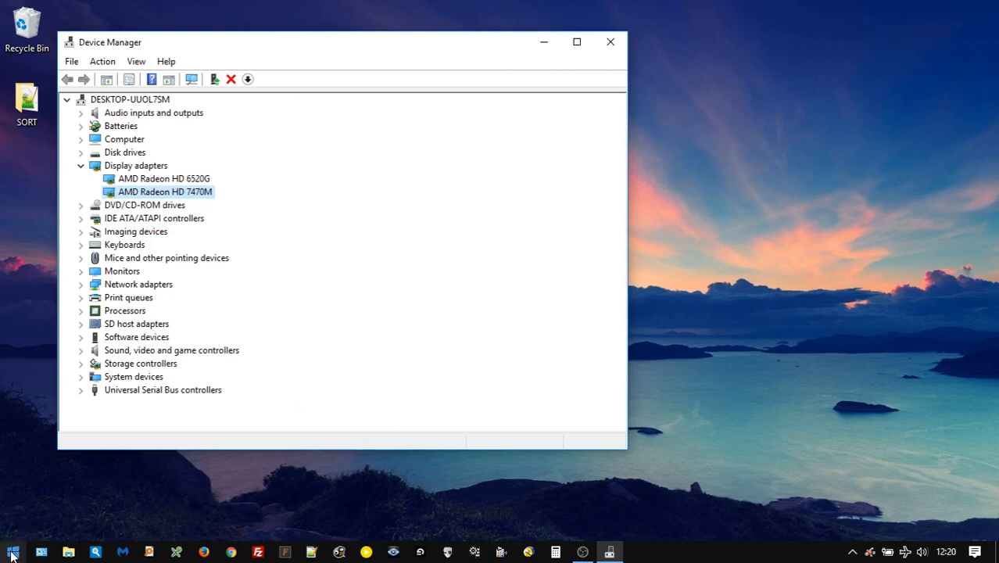
Launch the Local Group Policy Editor via Run with the gpedit command.
right_click(12, 552)
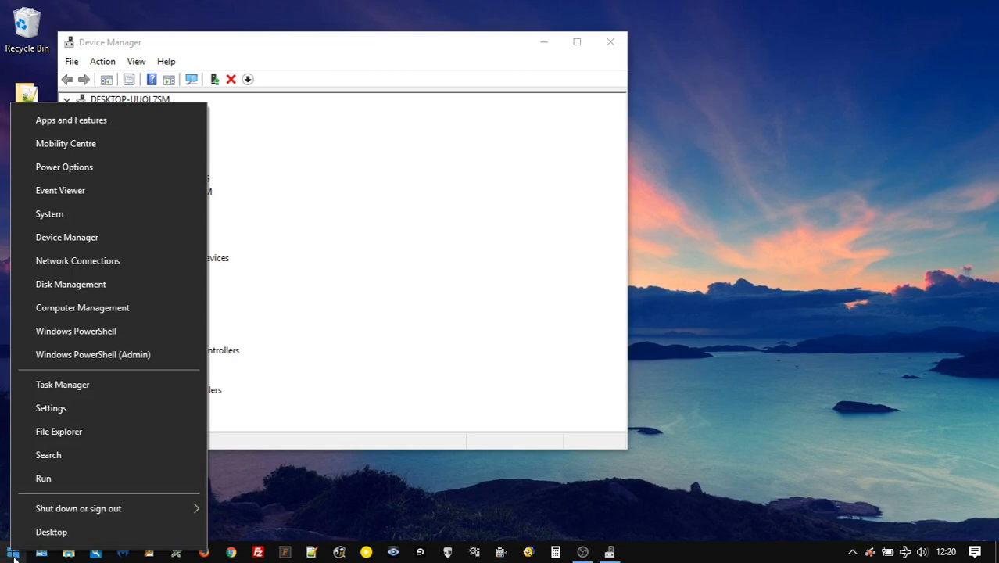
left_click(43, 478)
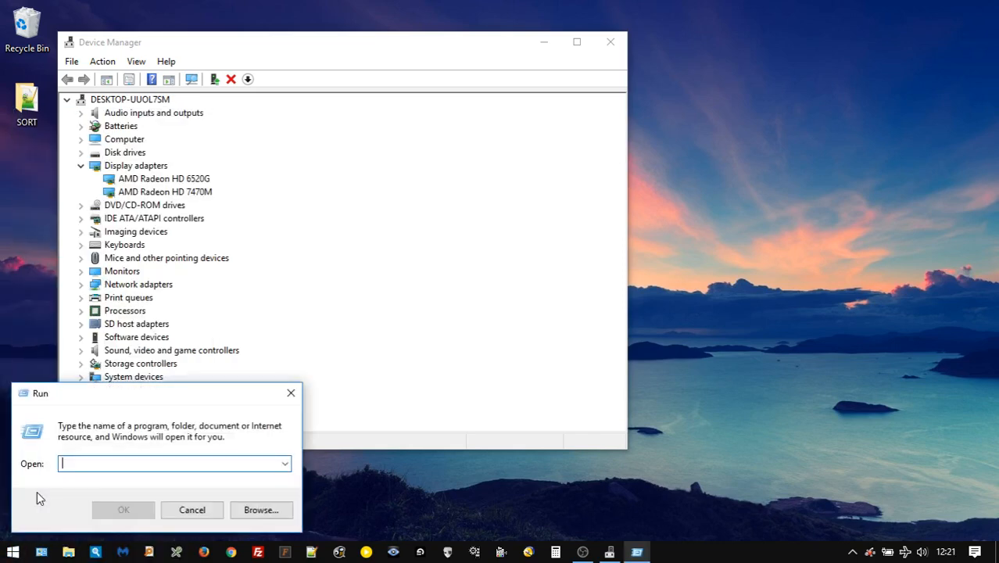
type("gpedit.")
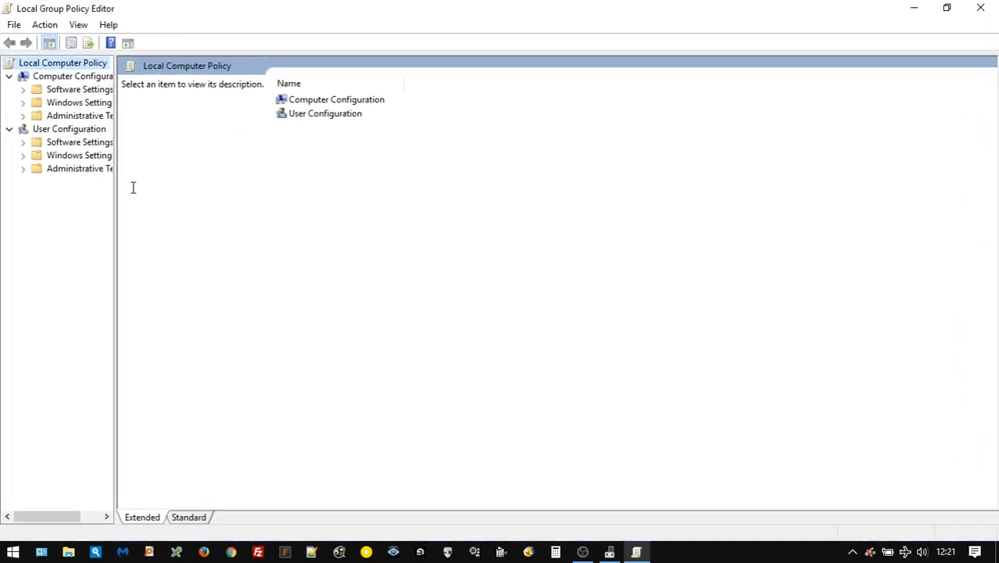
Navigate to Computer Configuration > Administrative Templates > System > Device Installation Restrictions.
left_click_drag(116, 187, 275, 188)
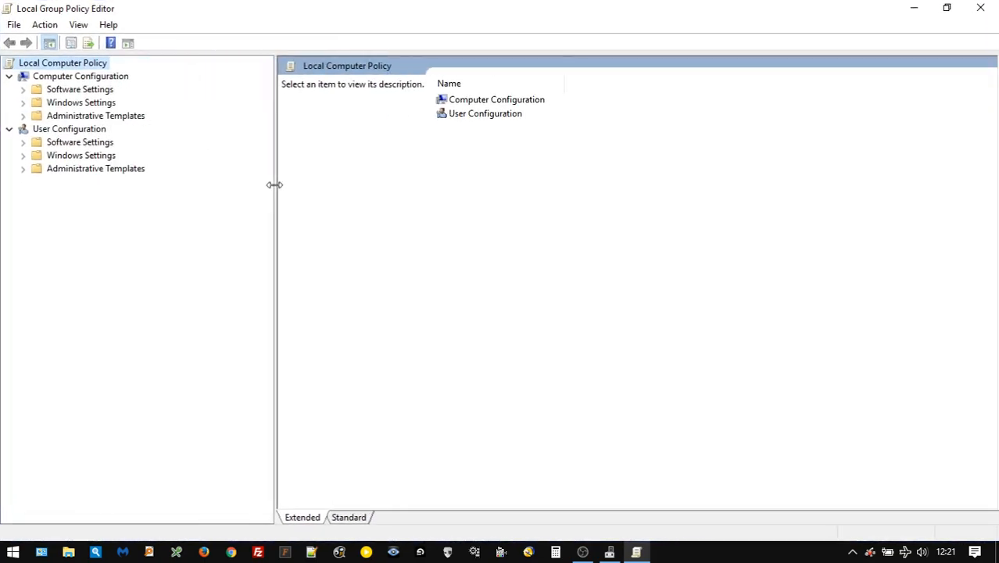
left_click(81, 75)
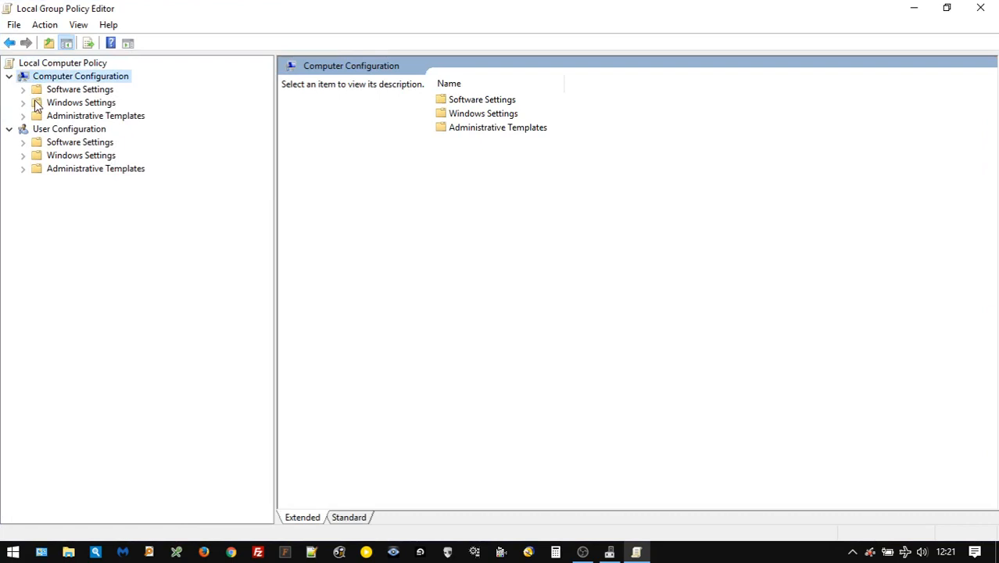
left_click(23, 116)
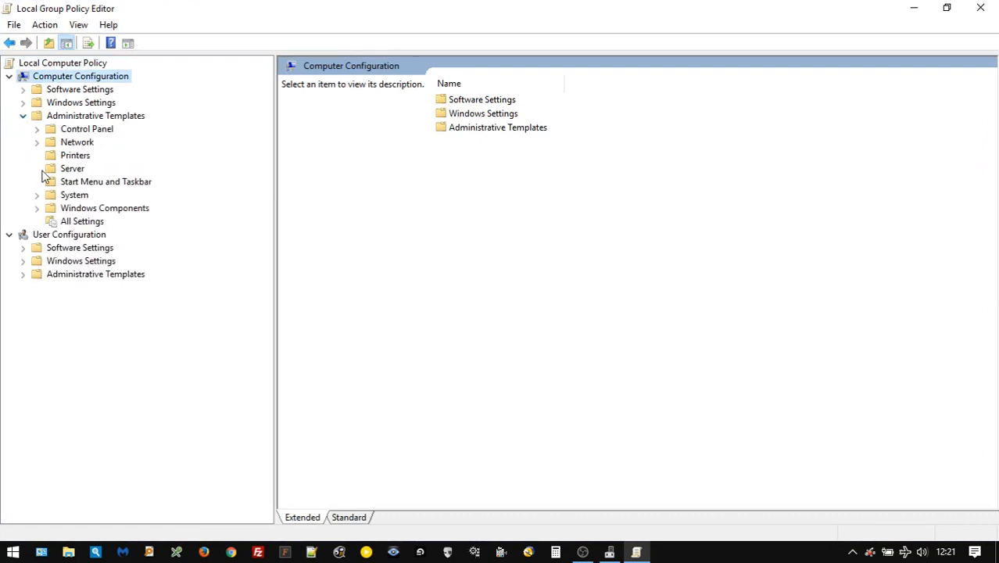
left_click(36, 193)
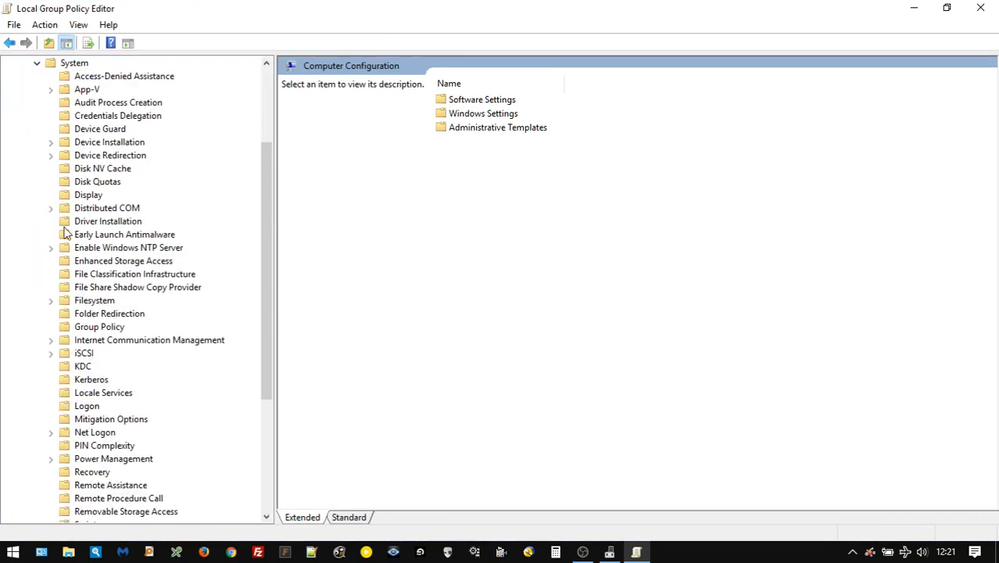
mouse_move(55, 222)
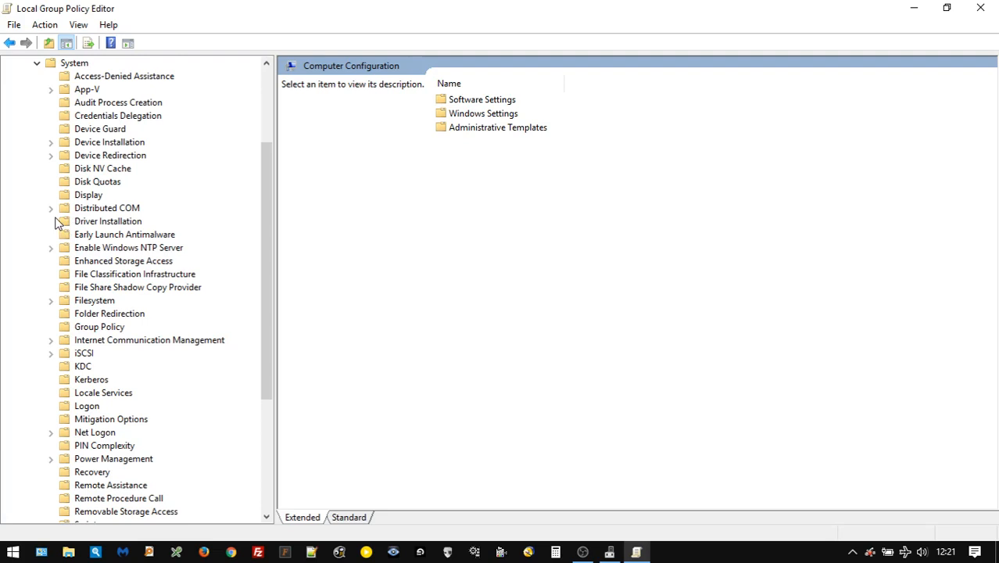
mouse_move(56, 147)
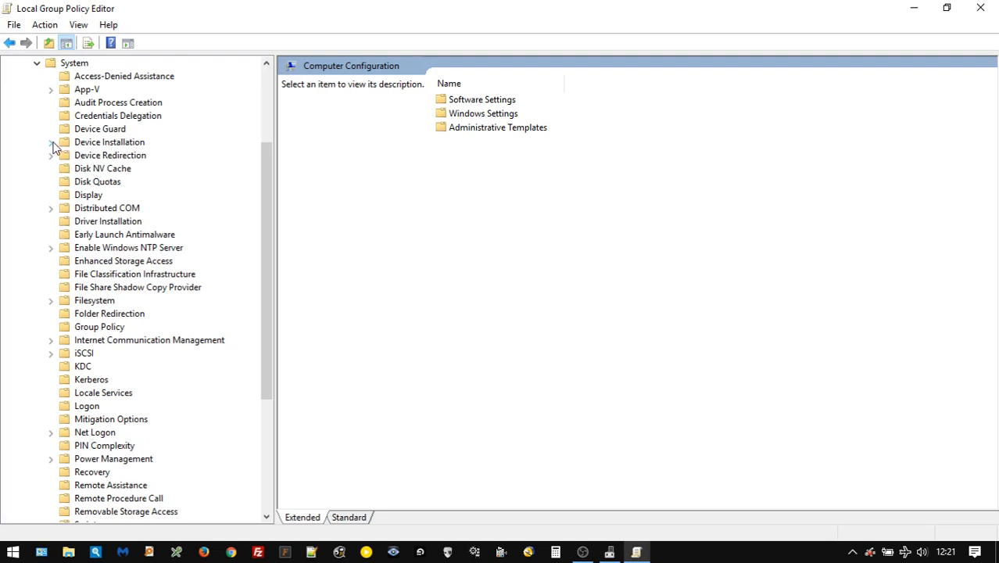
left_click(50, 141)
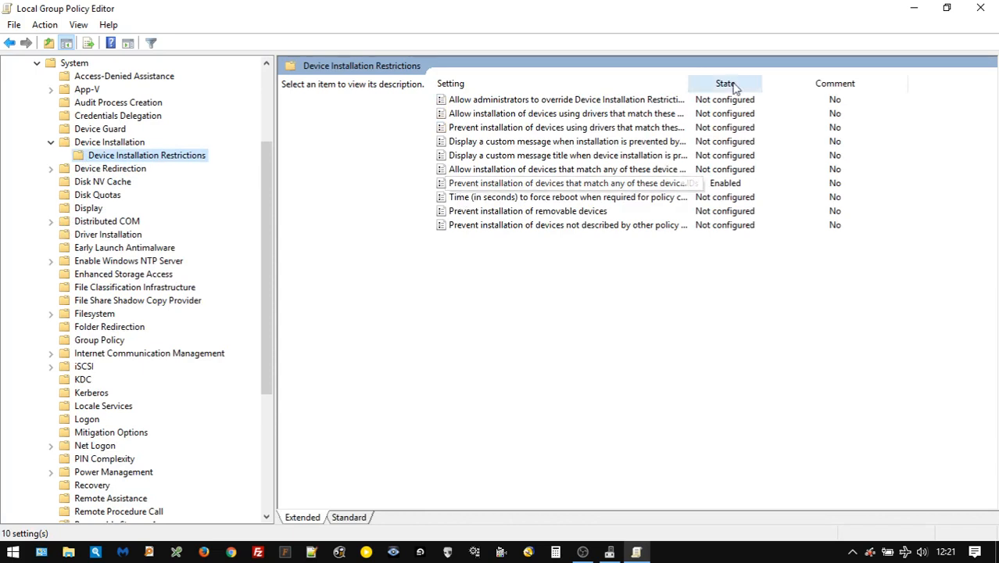
Show the description of 'Prevent installation of devices that match any of these device IDs', which is Enabled.
left_click_drag(686, 85, 741, 84)
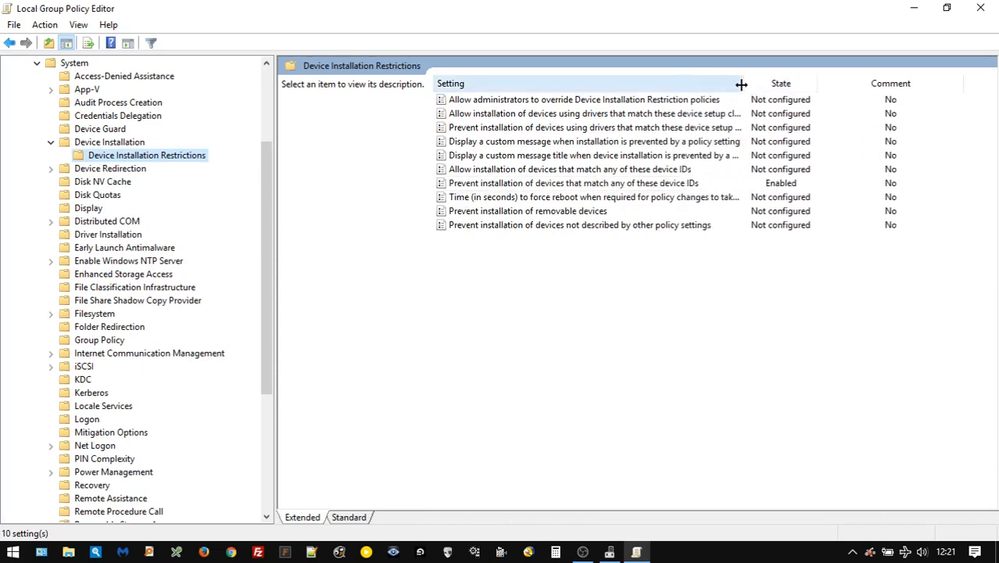
left_click(571, 183)
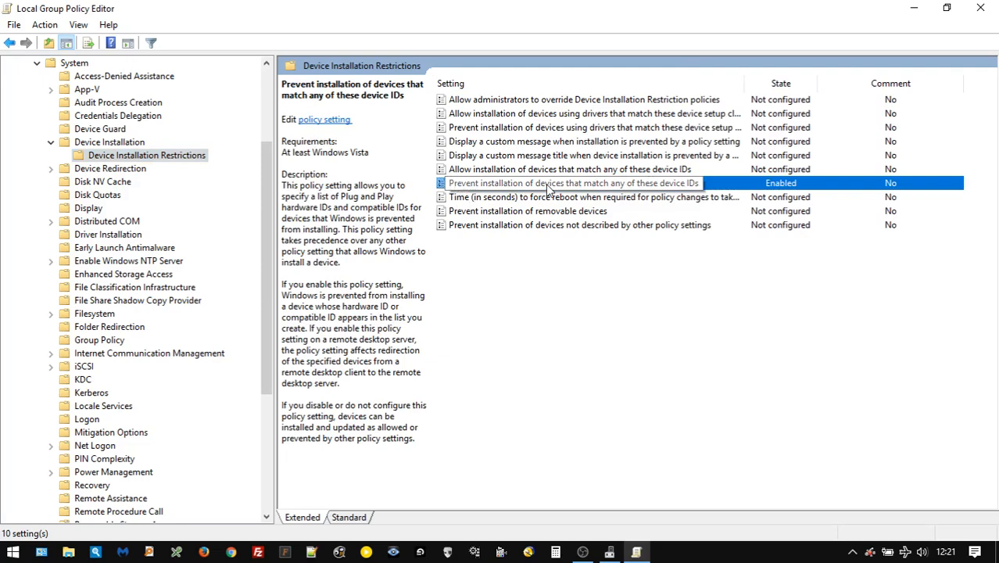
mouse_move(695, 186)
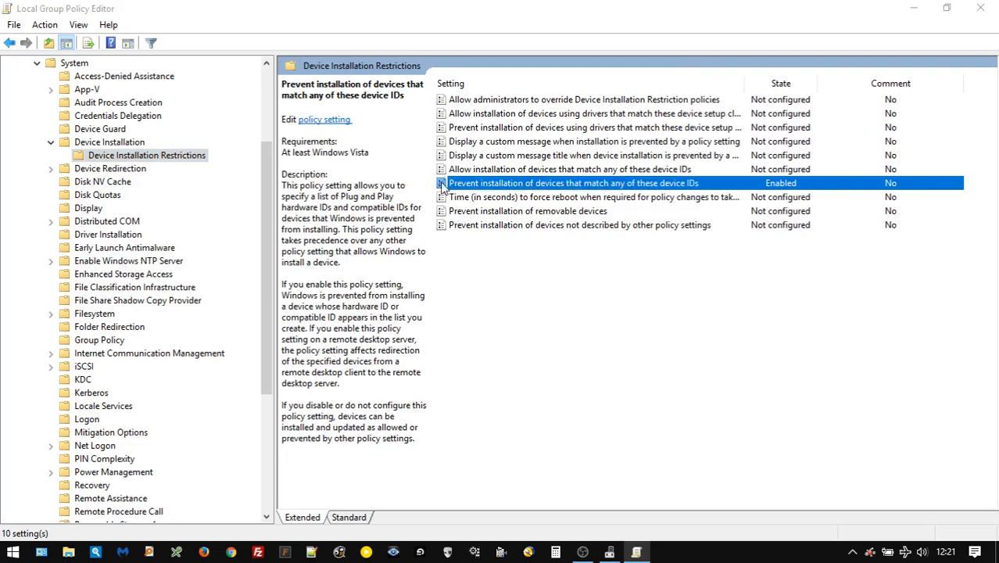
double_click(573, 181)
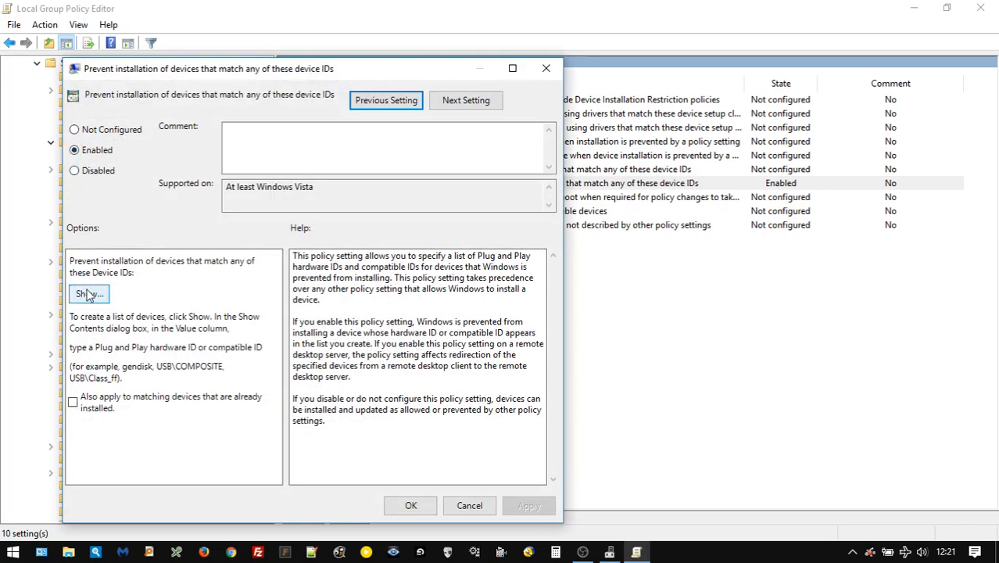
left_click(87, 294)
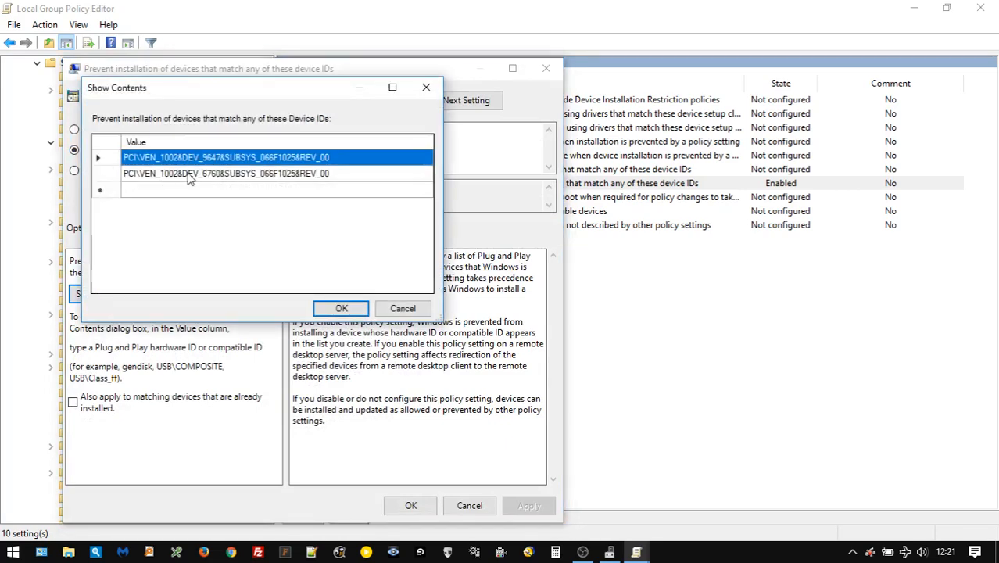
mouse_move(354, 172)
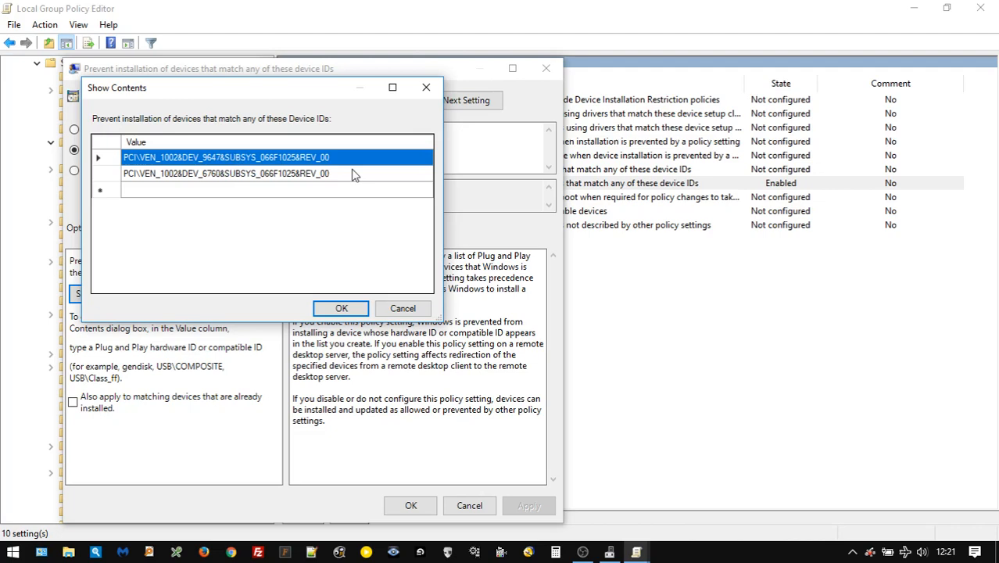
mouse_move(306, 163)
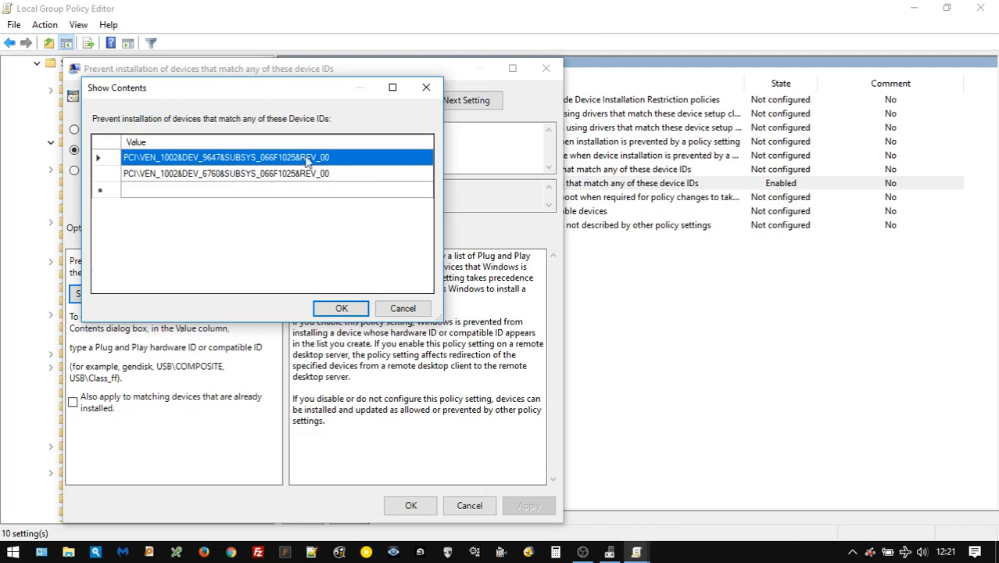
mouse_move(278, 196)
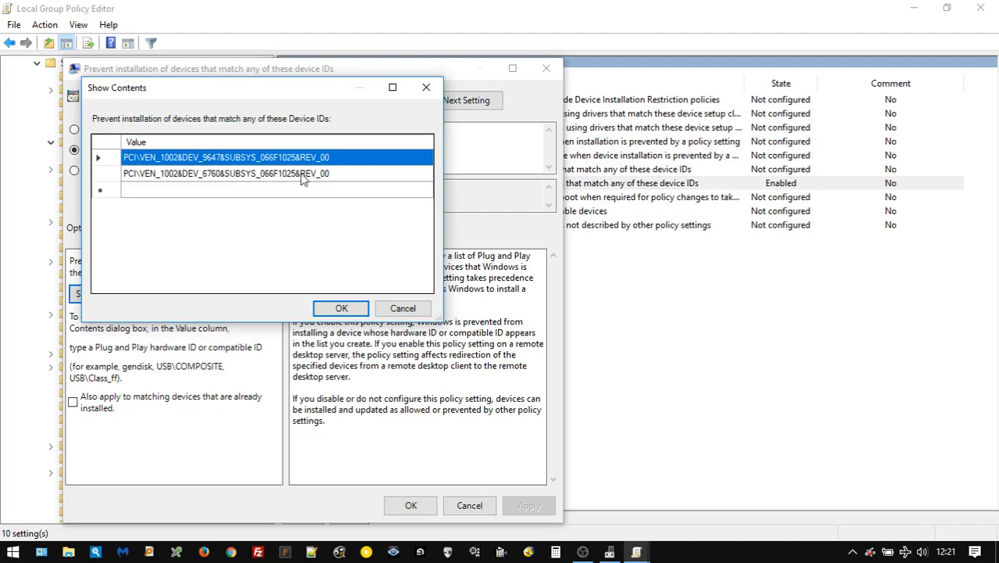
left_click(274, 189)
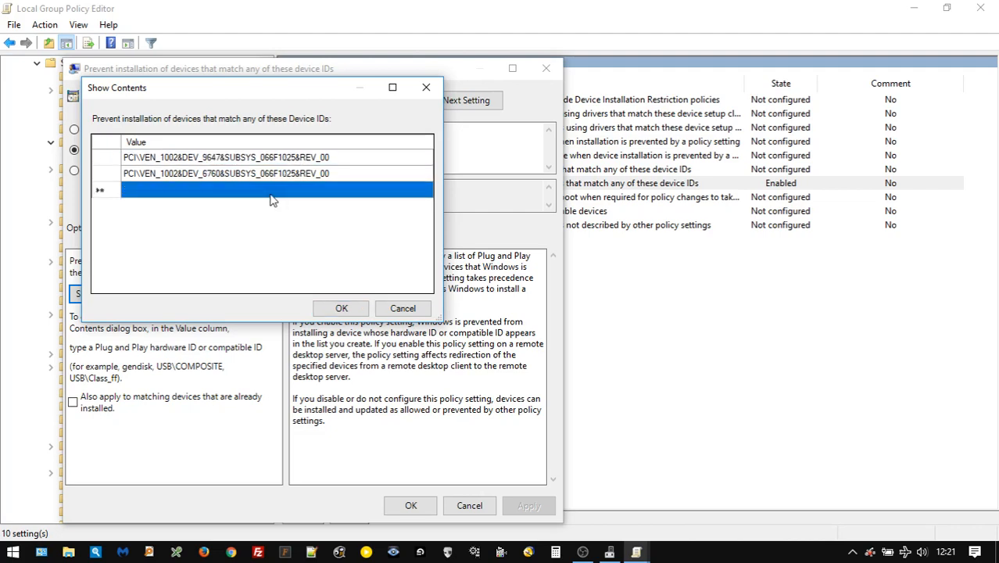
left_click(271, 191)
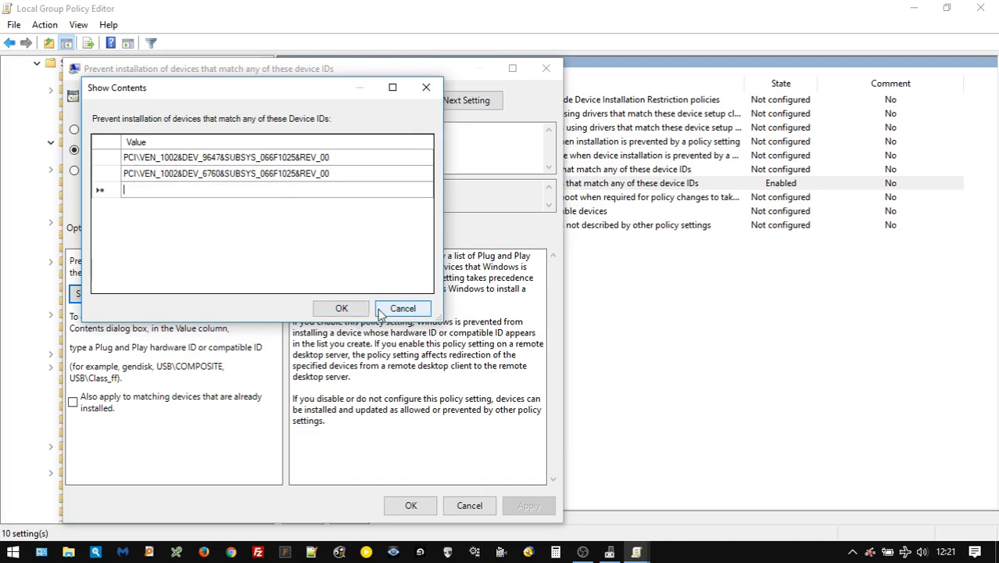
left_click(403, 307)
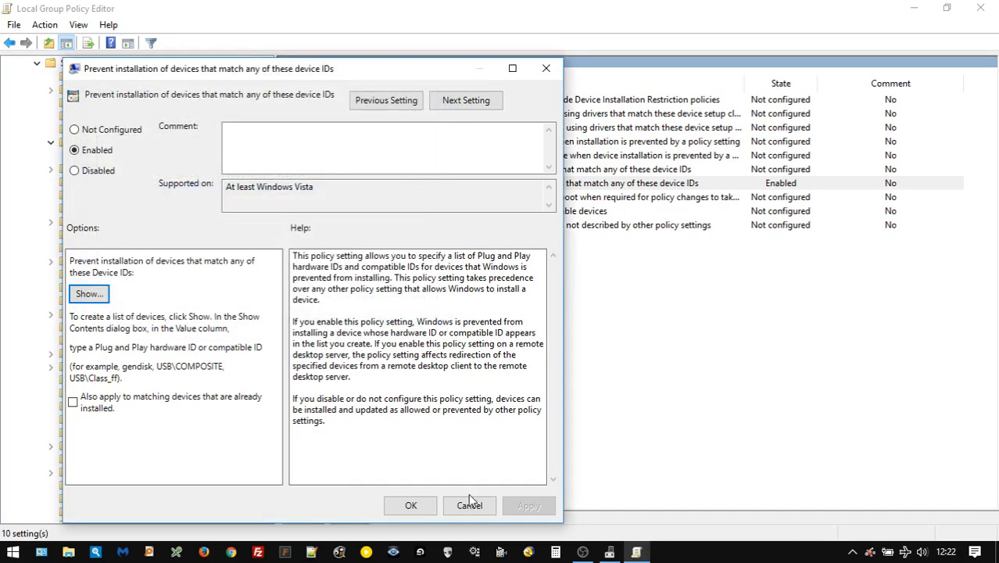
left_click(469, 505)
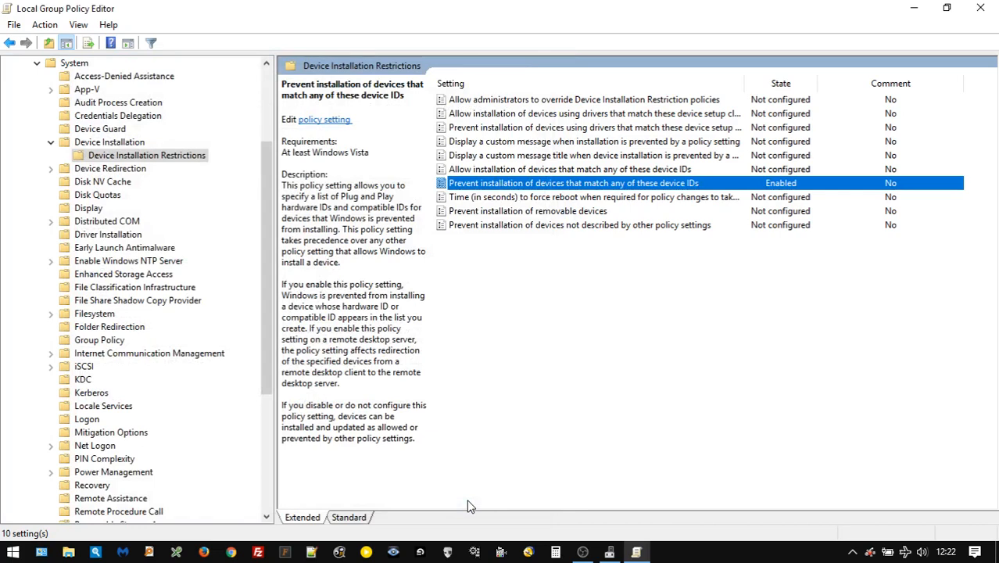
mouse_move(982, 8)
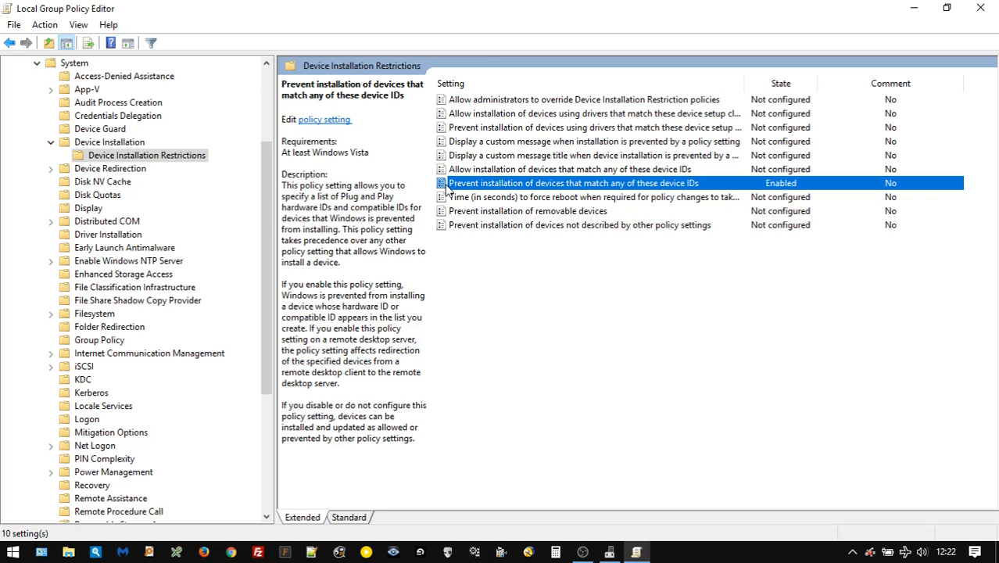
mouse_move(563, 275)
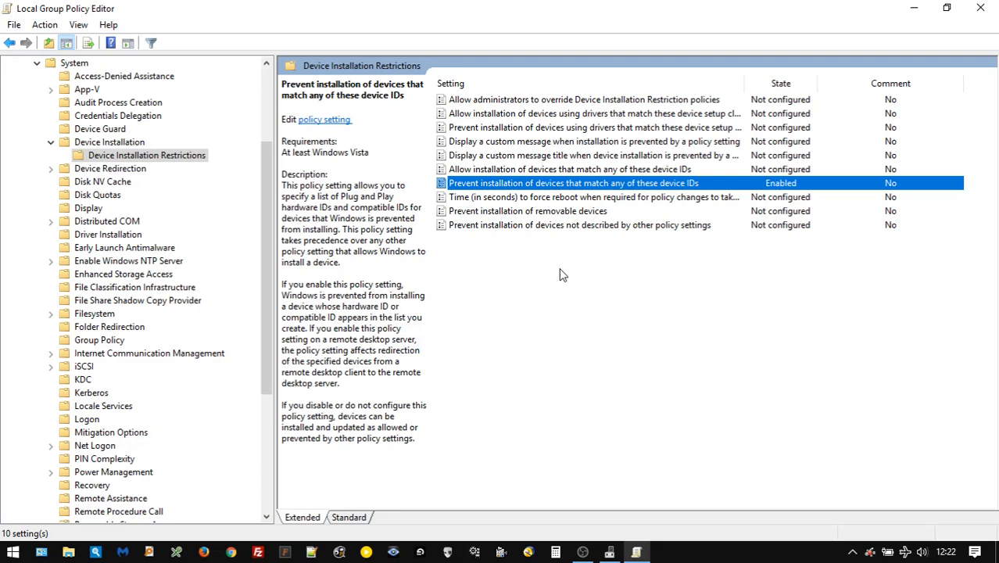
double_click(575, 183)
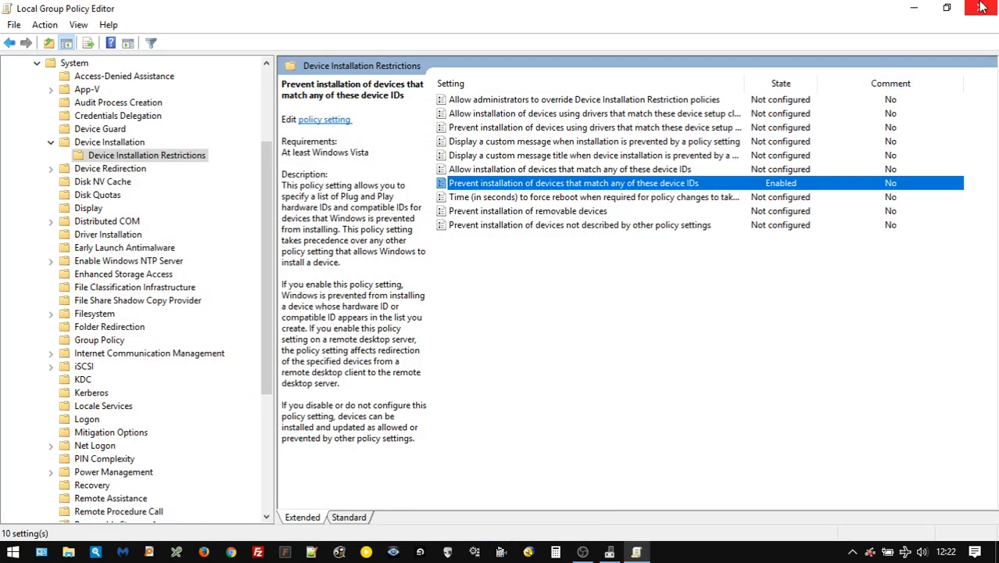
mouse_move(992, 24)
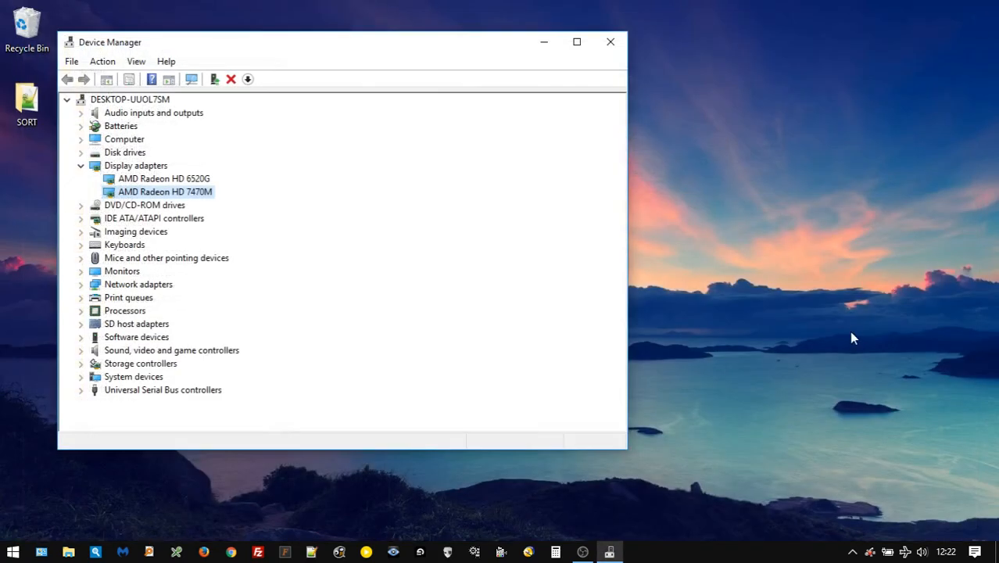
Show the network flyout, where Wi-Fi is off and flight mode is on.
left_click(904, 552)
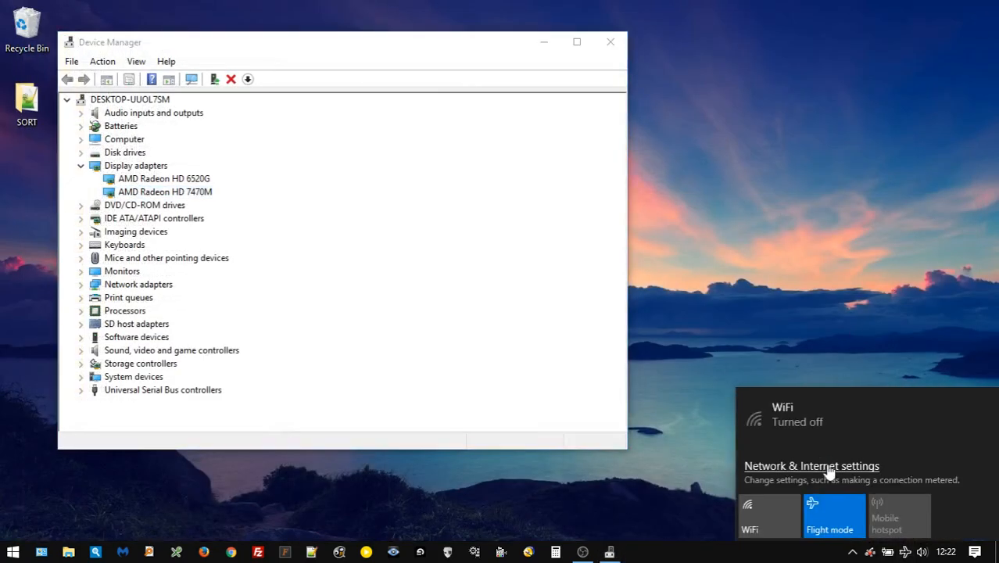